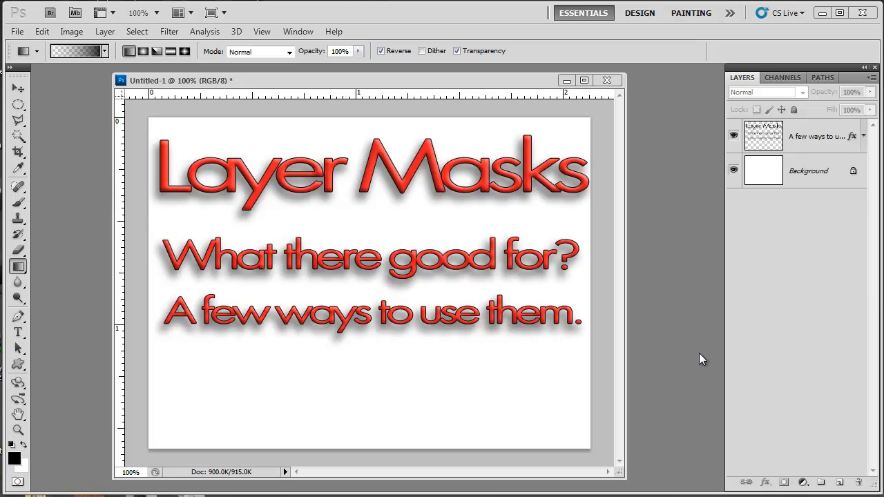
mouse_move(567, 386)
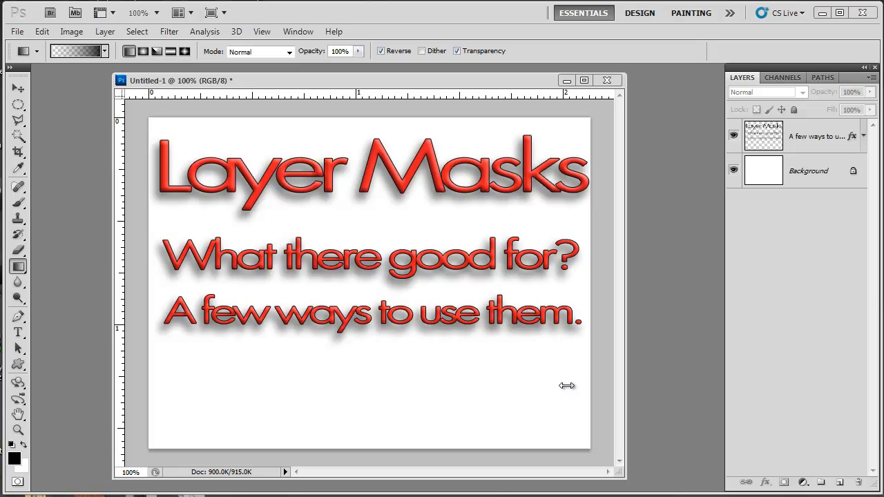
mouse_move(584, 373)
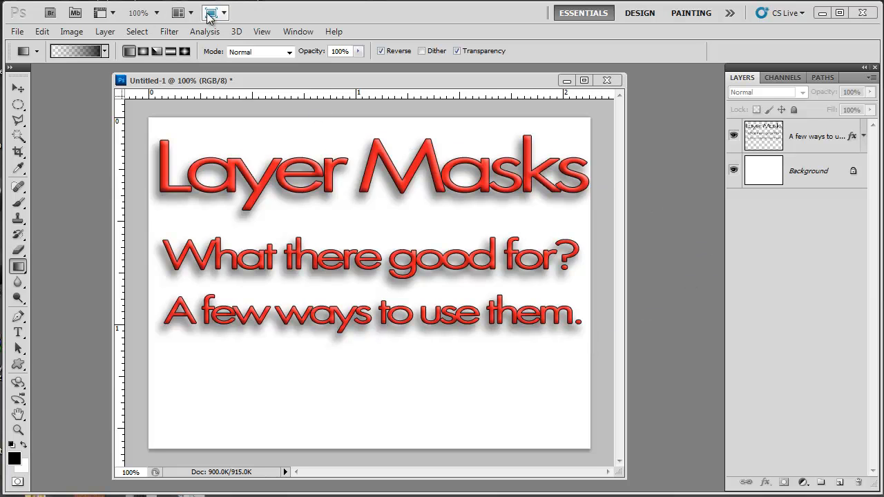
Dismiss the about screen and switch the Layers panel to Large Thumbnails.
left_click(334, 30)
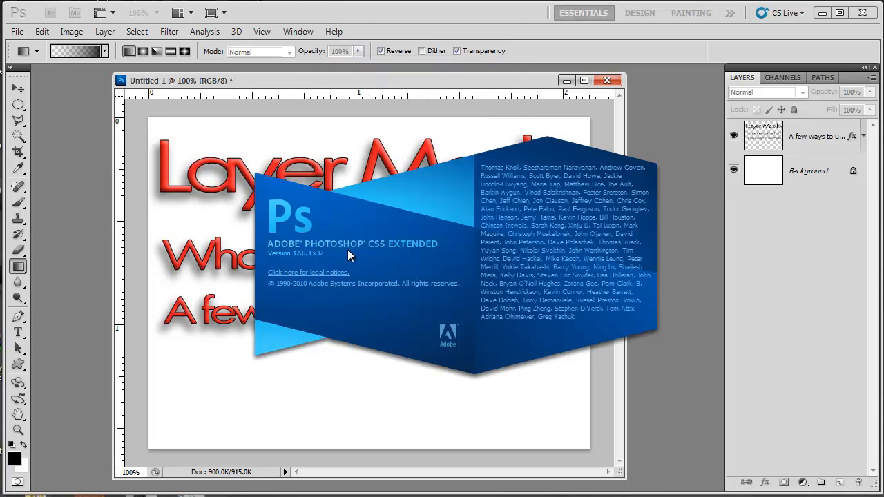
left_click(373, 262)
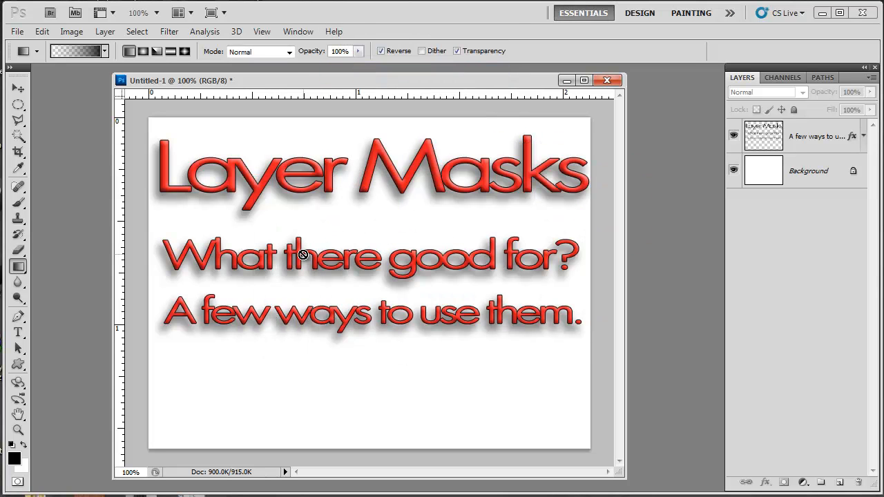
mouse_move(307, 251)
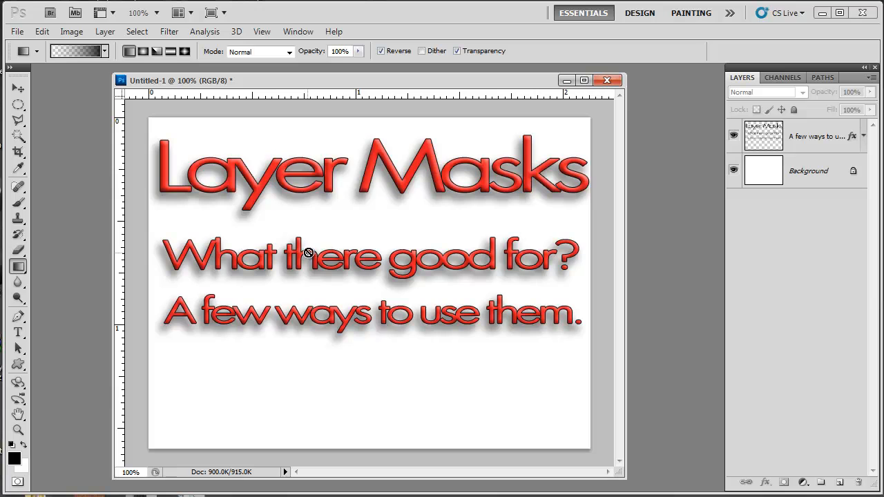
mouse_move(774, 213)
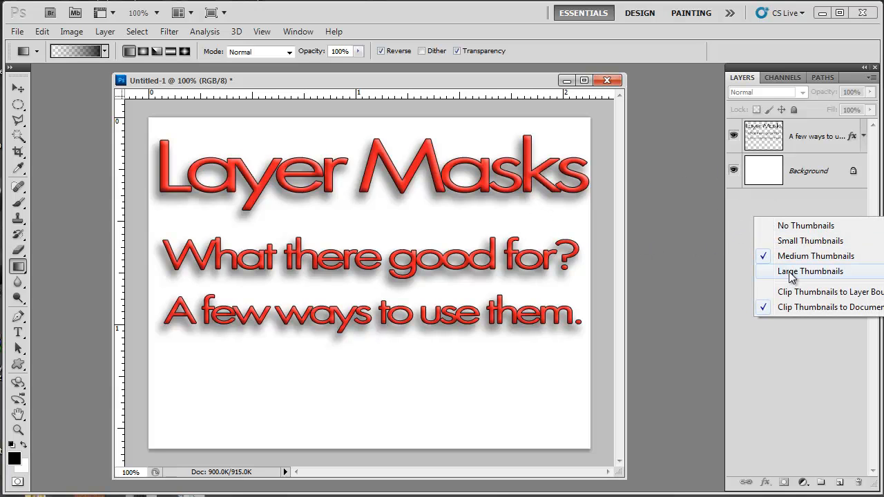
left_click(810, 271)
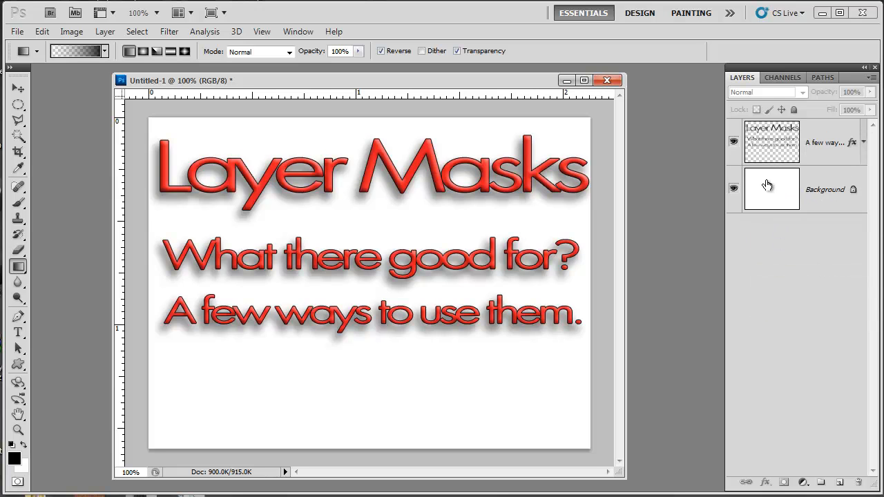
right_click(771, 188)
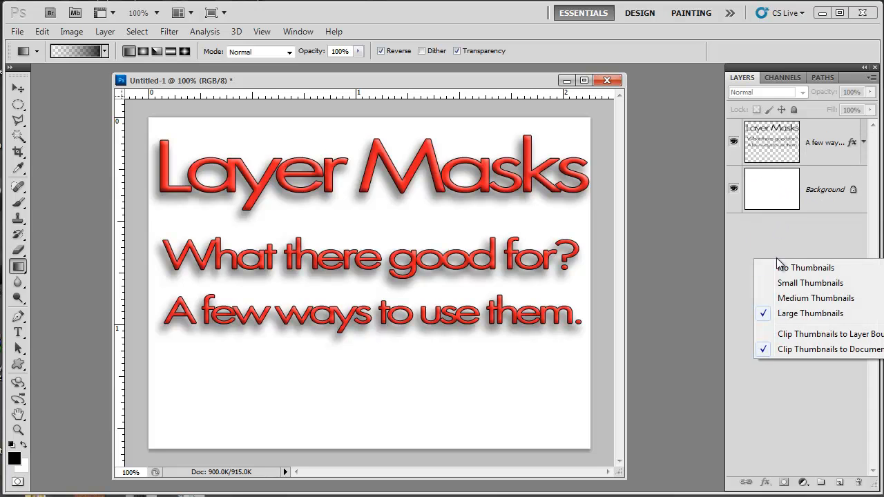
left_click(743, 249)
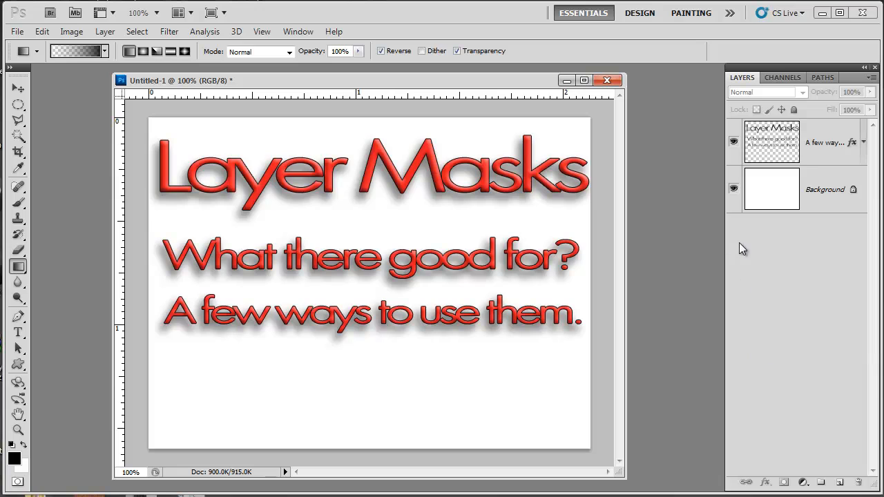
right_click(771, 188)
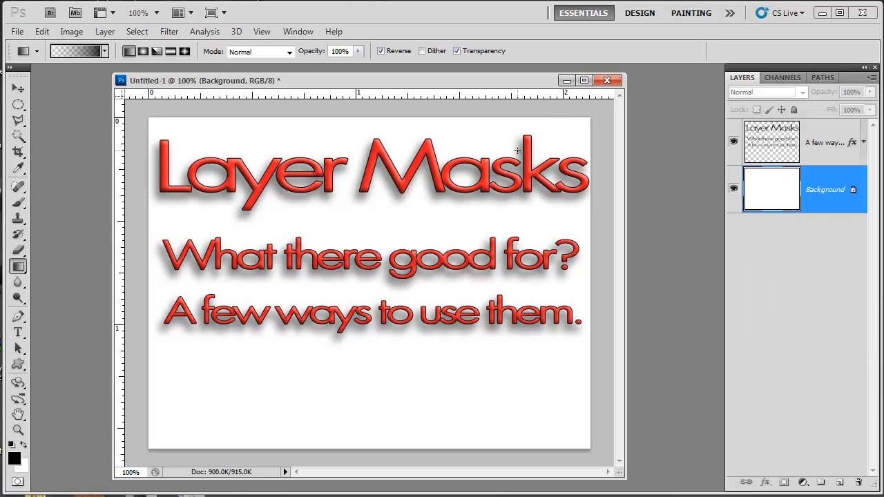
Convert the truck photo's locked Background into Layer 0 and ready the Polygonal Lasso.
left_click(607, 80)
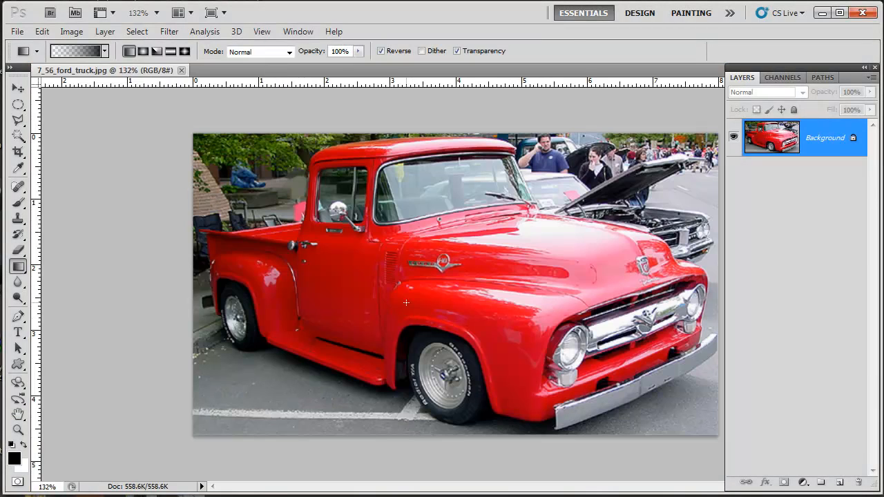
mouse_move(334, 358)
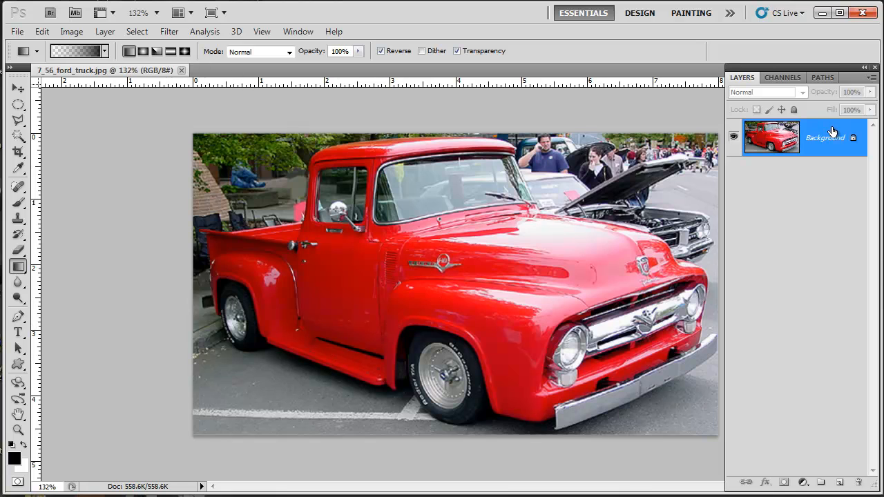
double_click(853, 138)
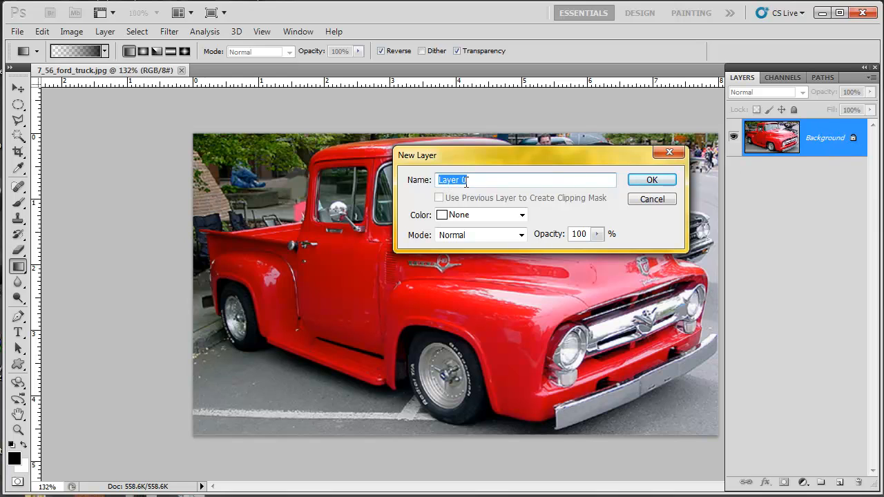
left_click(651, 179)
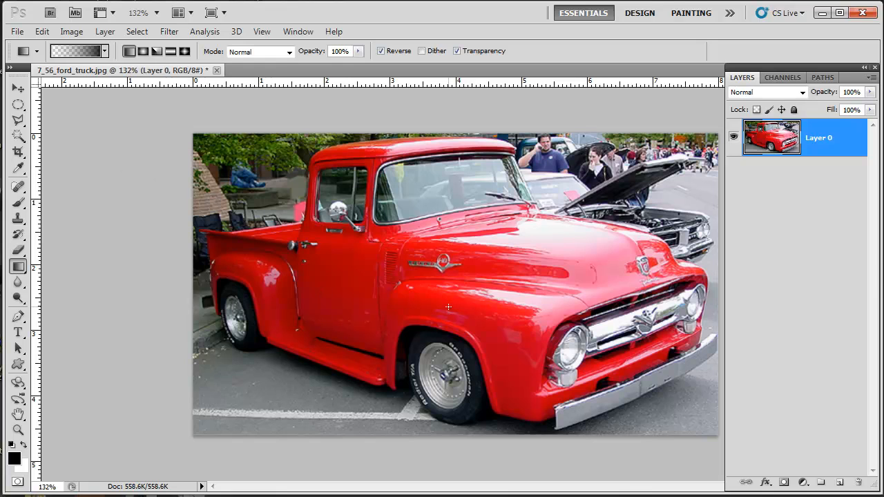
left_click(19, 122)
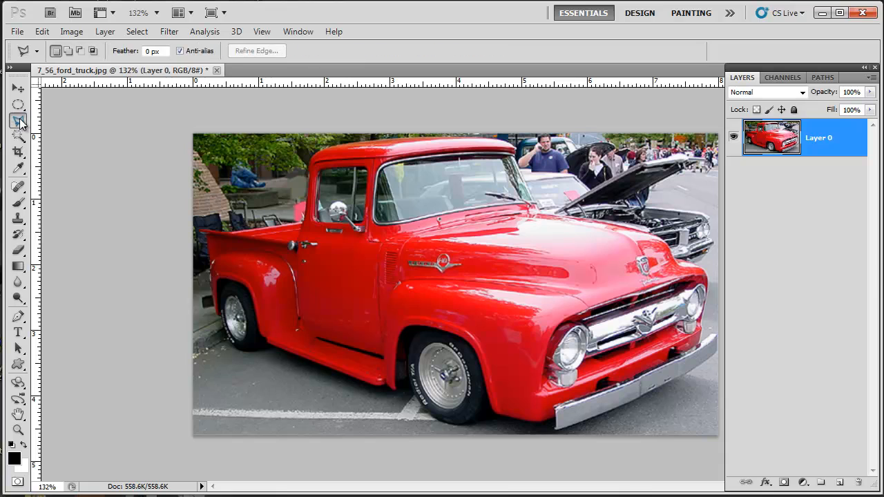
left_click(17, 122)
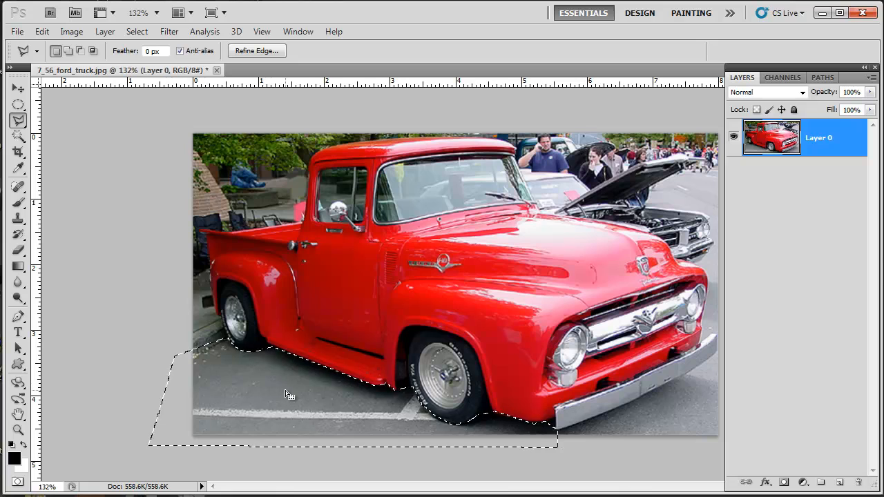
key("Delete")
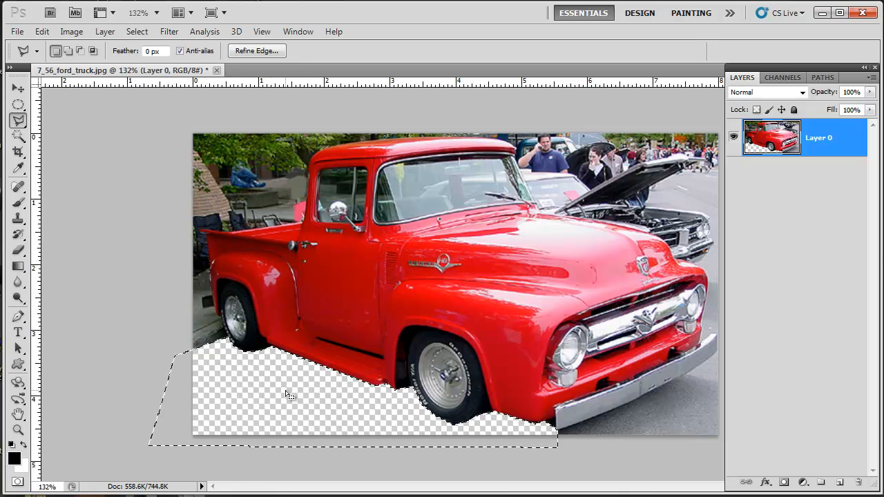
key("ctrl+d")
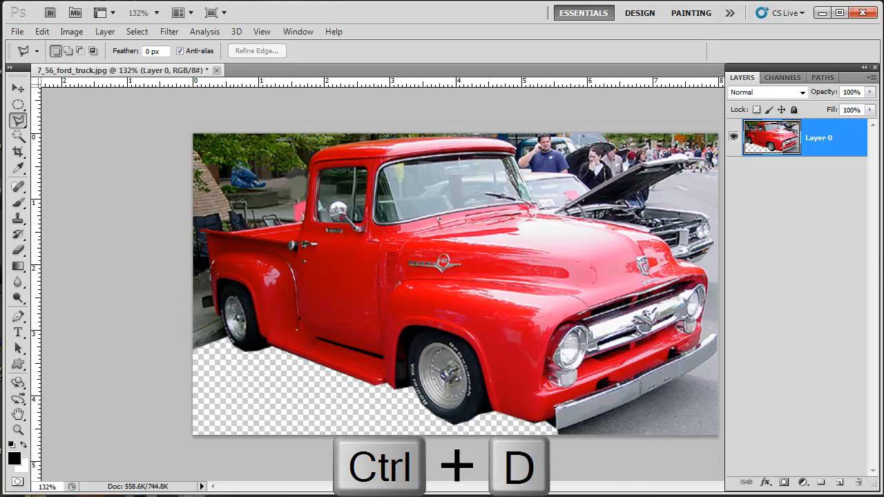
key("ctrl+d")
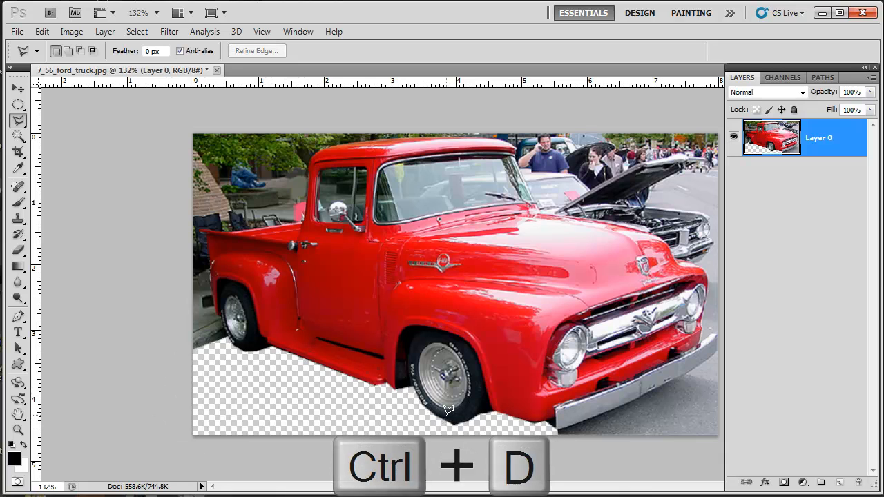
key("ctrl+d")
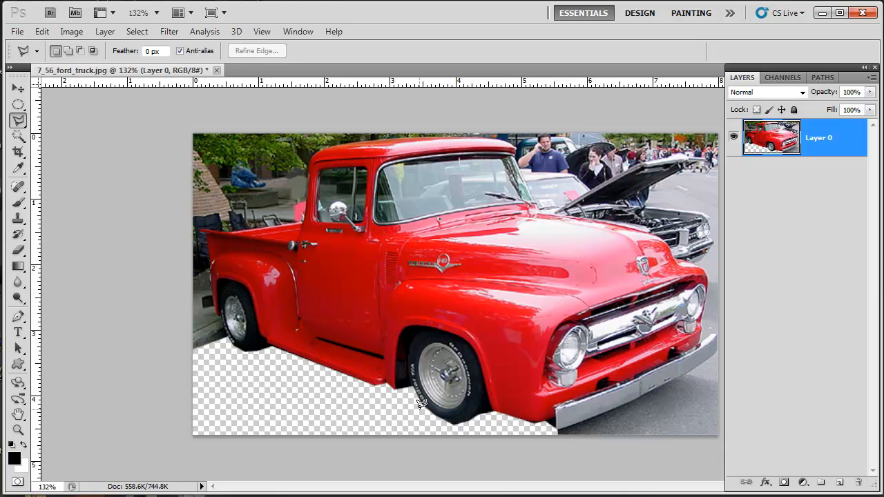
key("ctrl+alt+z")
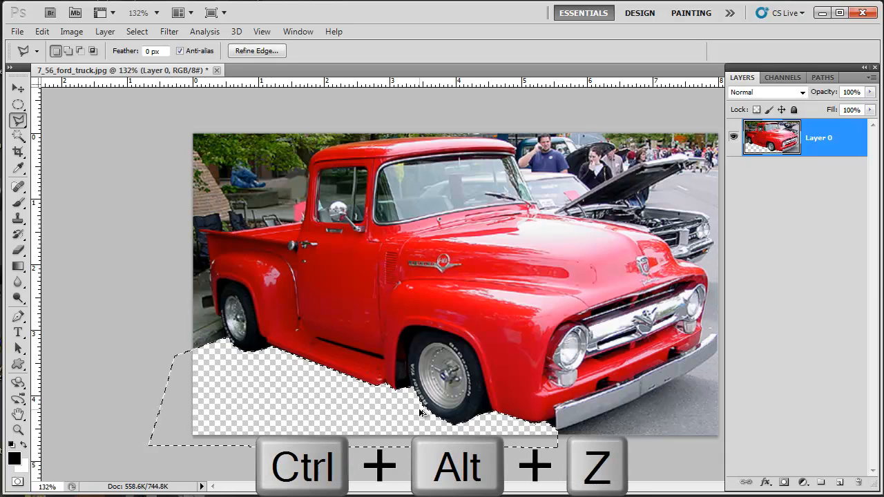
key("ctrl+alt+z")
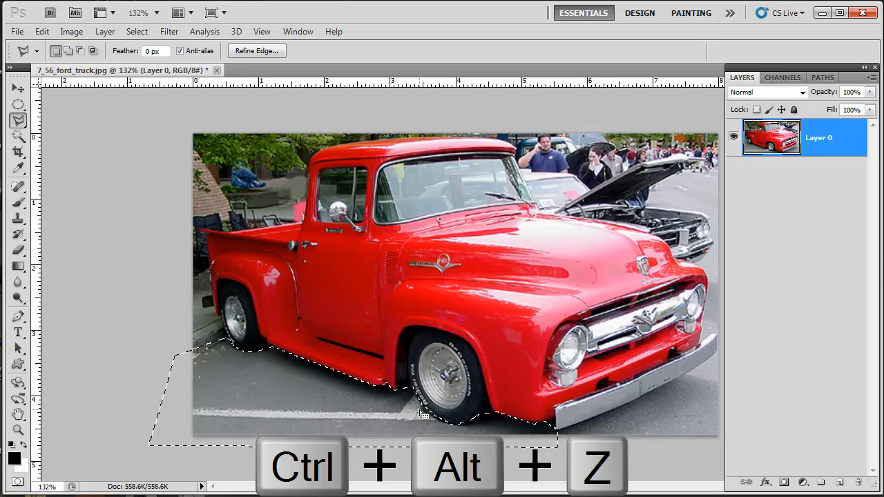
key("ctrl+alt+z")
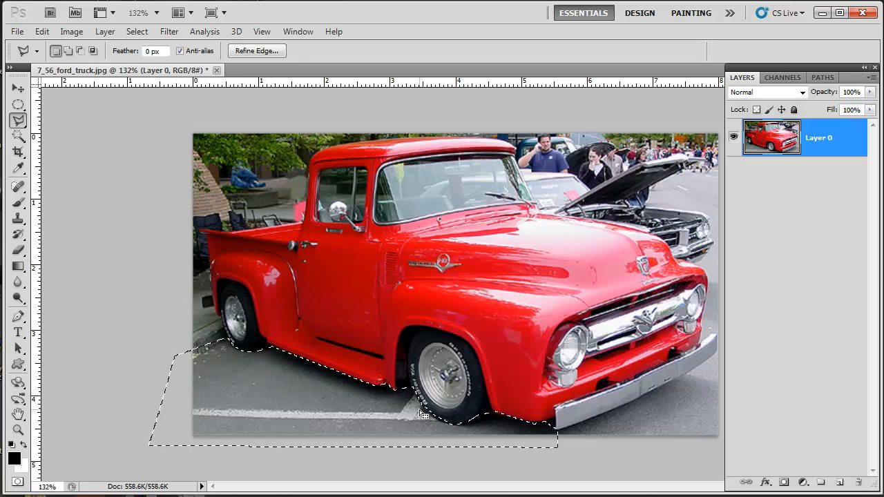
mouse_move(338, 434)
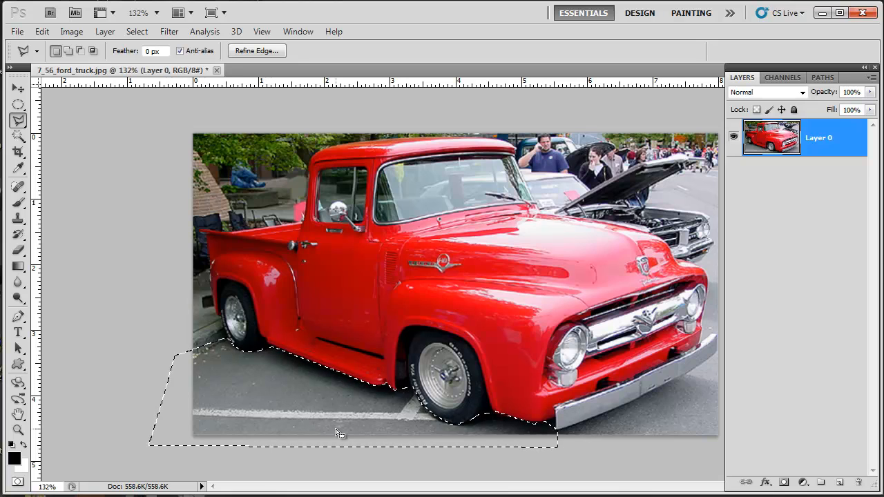
key("ctrl+d")
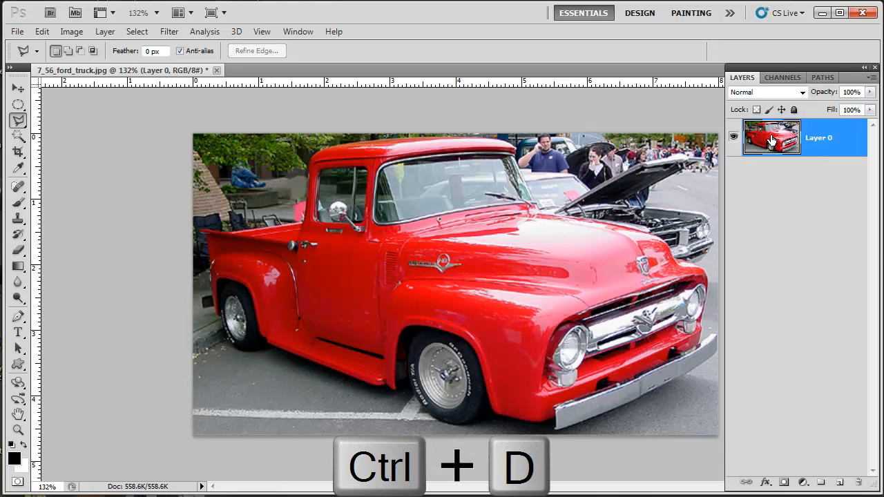
Add a layer mask to Layer 0 and paint black to hide the ground below the truck's rear.
key("ctrl+d")
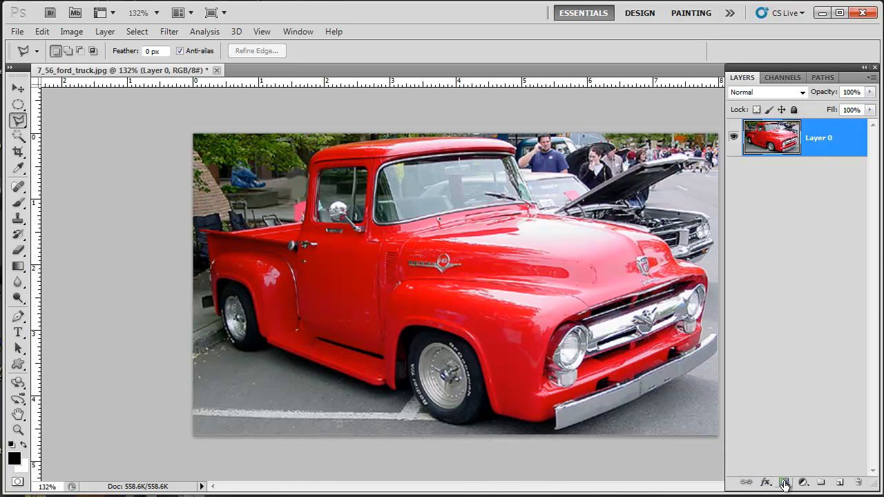
left_click(783, 482)
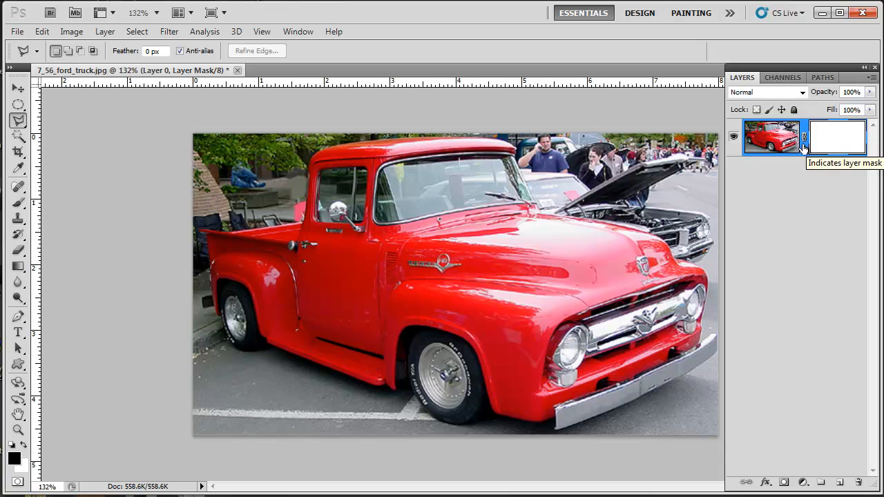
mouse_move(20, 465)
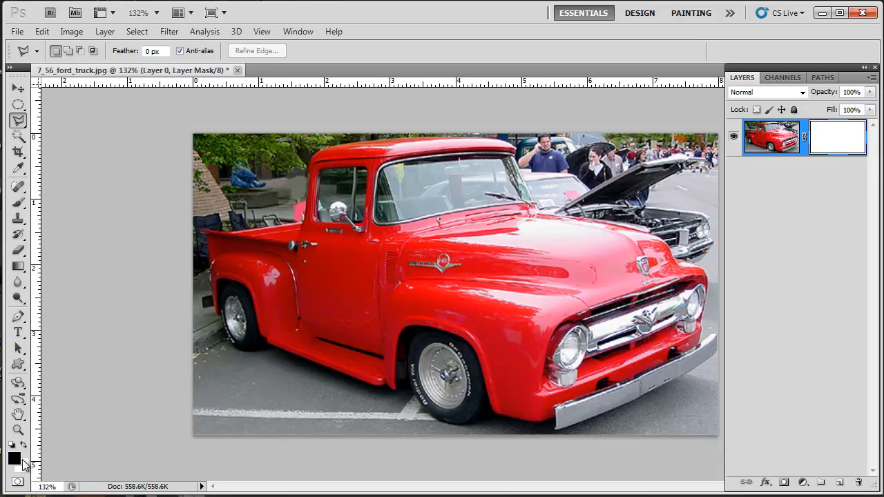
left_click(17, 201)
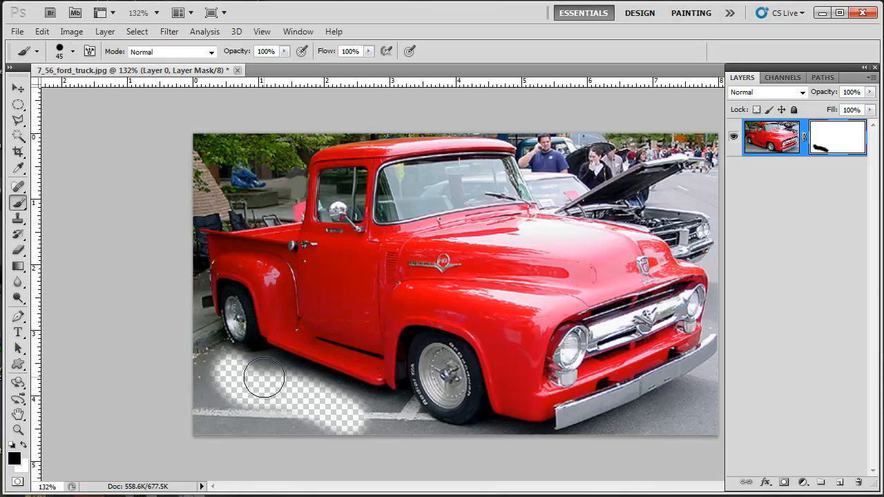
left_click_drag(263, 380, 201, 390)
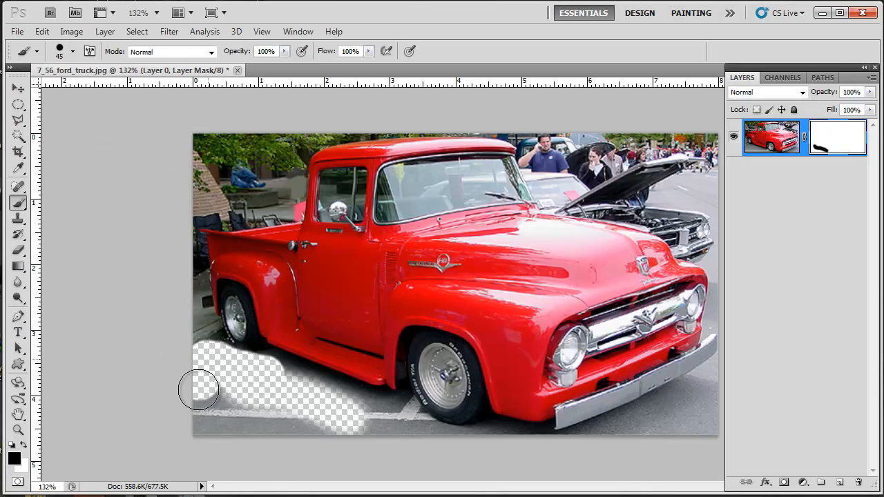
left_click_drag(200, 390, 408, 441)
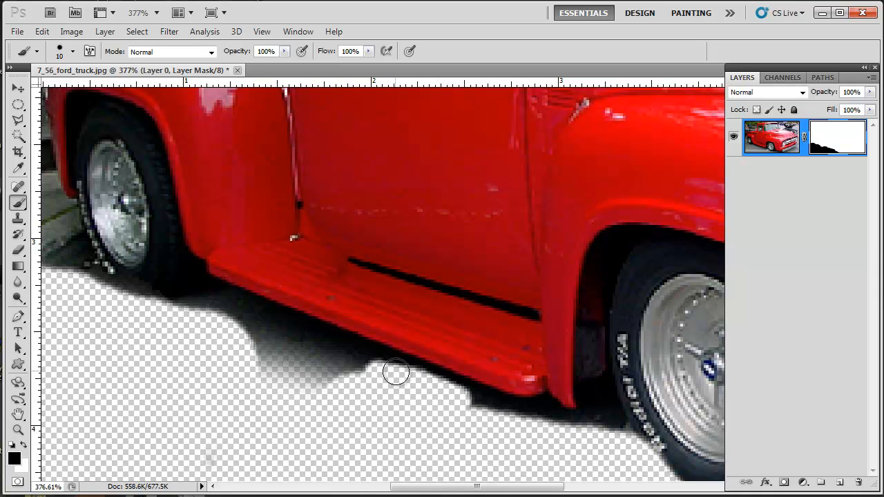
mouse_move(340, 344)
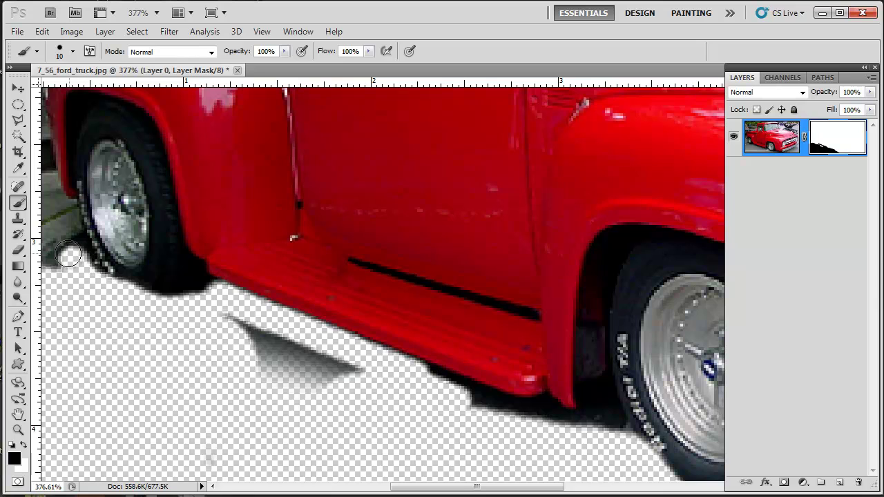
Paint away the stray shadow patches below the running board and behind the rear tyre.
left_click_drag(68, 256, 251, 357)
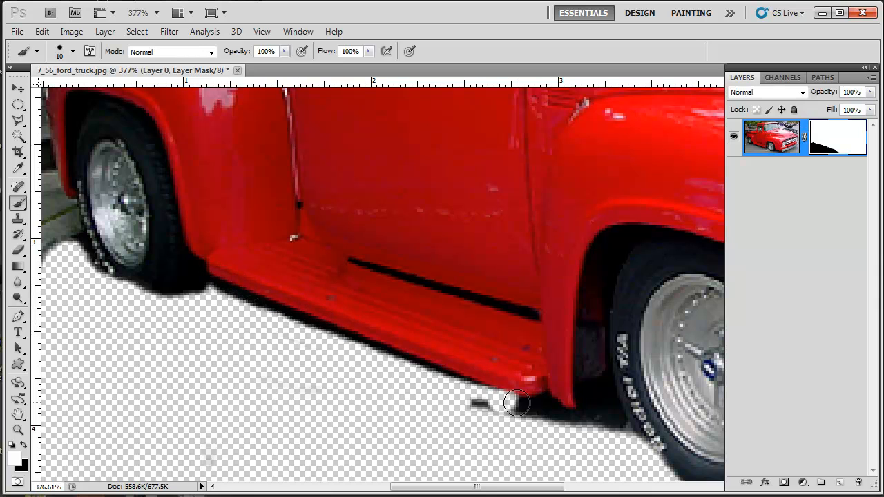
left_click_drag(517, 404, 402, 361)
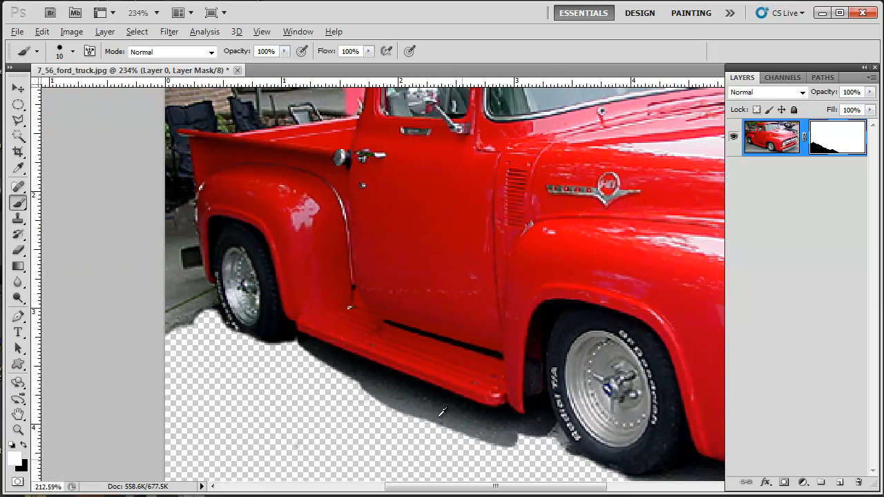
Lasso the shadow between the wheels, fill it with Background Color on the mask, and deselect.
left_click(18, 122)
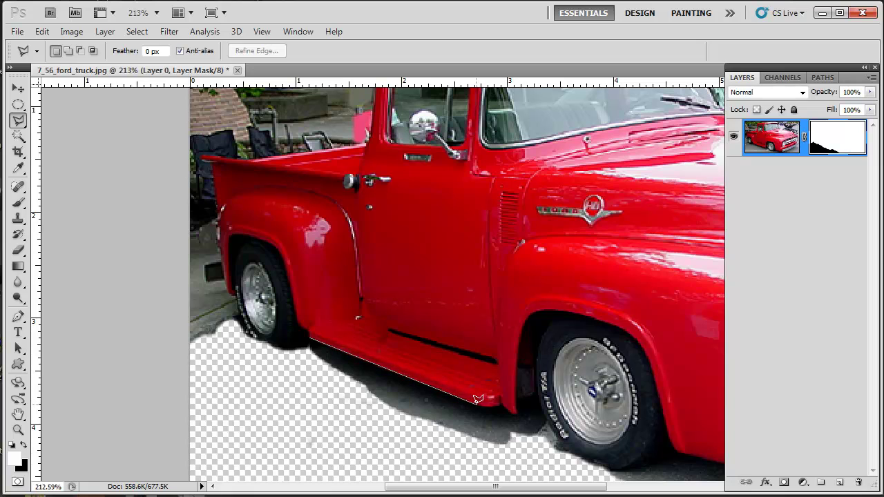
mouse_move(514, 406)
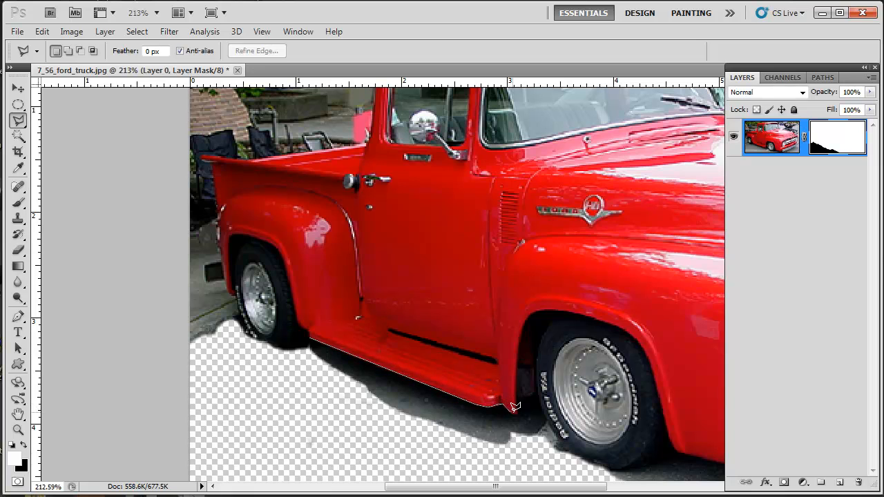
mouse_move(578, 453)
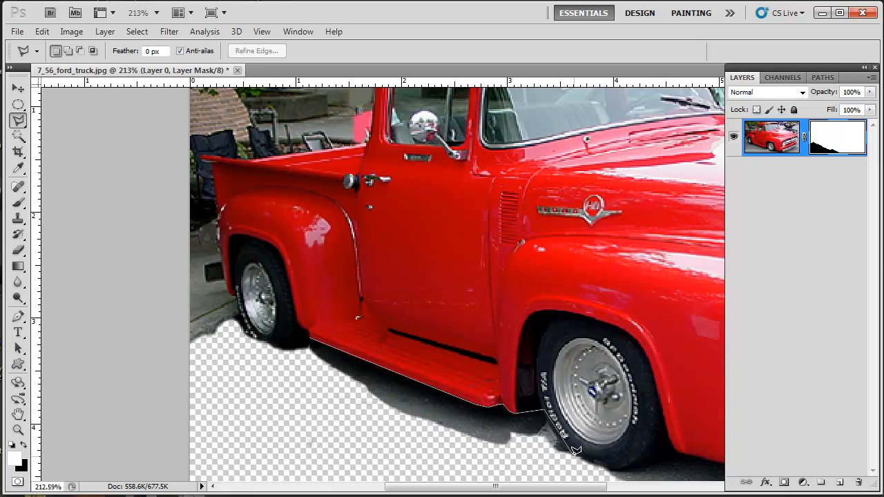
scroll("down", 3)
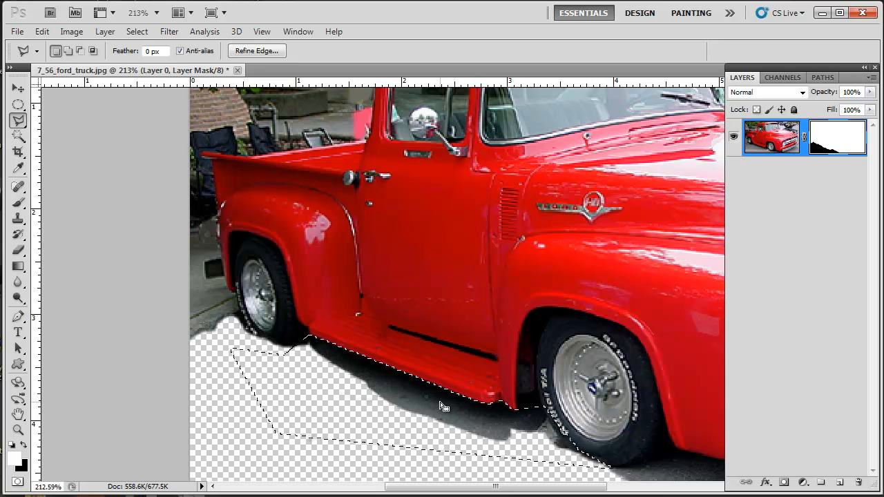
key("shift+f5")
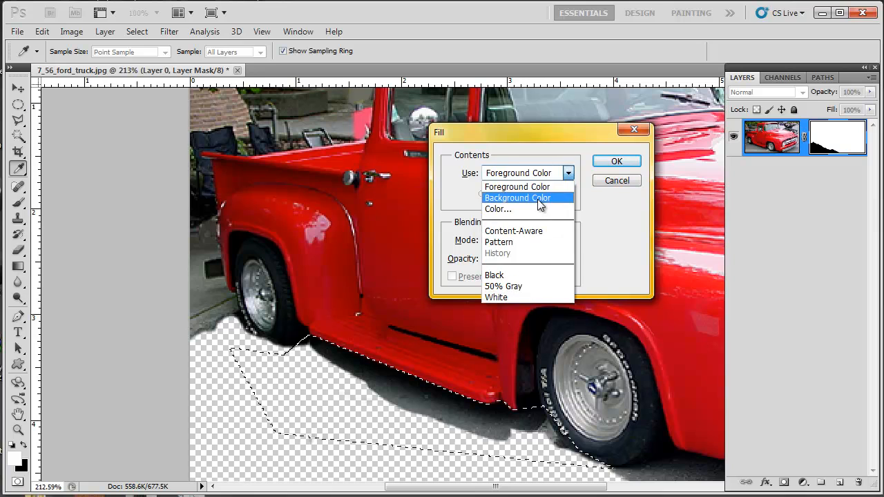
left_click(616, 161)
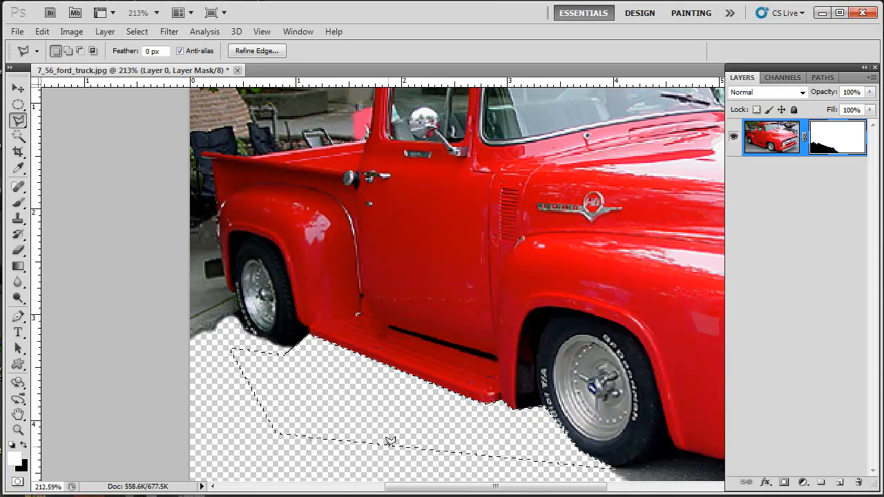
key("ctrl+d")
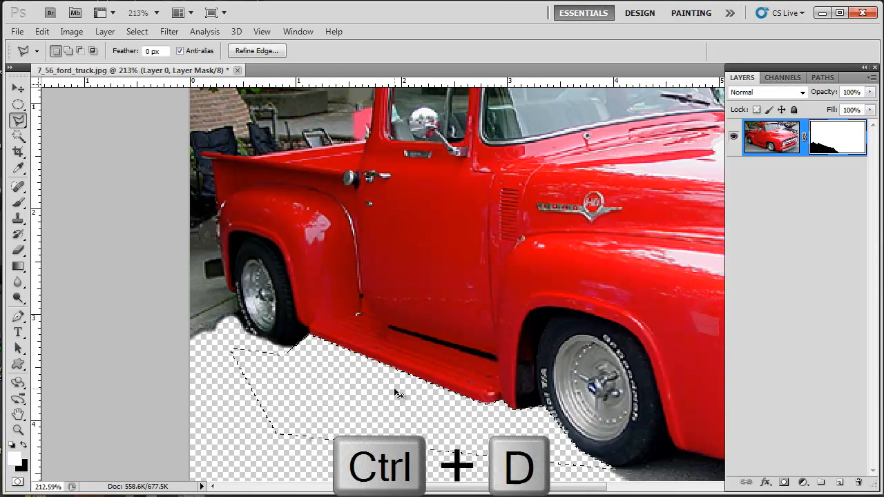
key("ctrl+d")
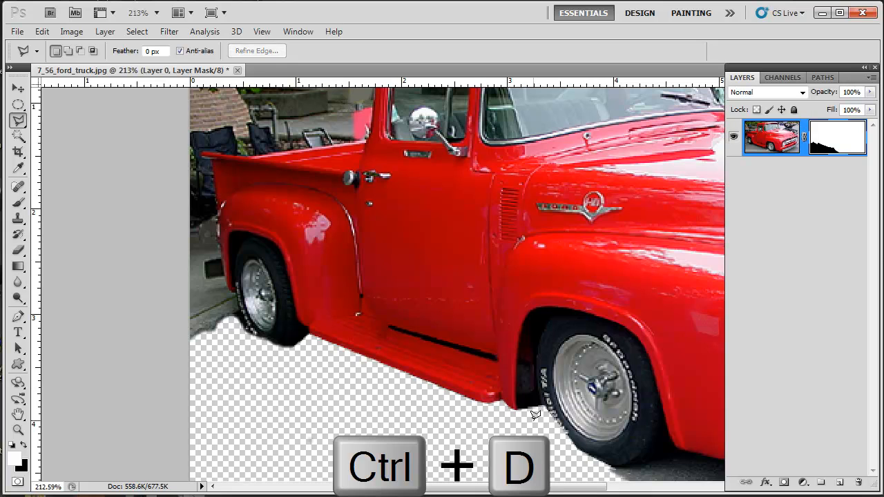
Return to the Brush tool with a soft-edged 10-pixel brush for refining the mask.
key("ctrl+d")
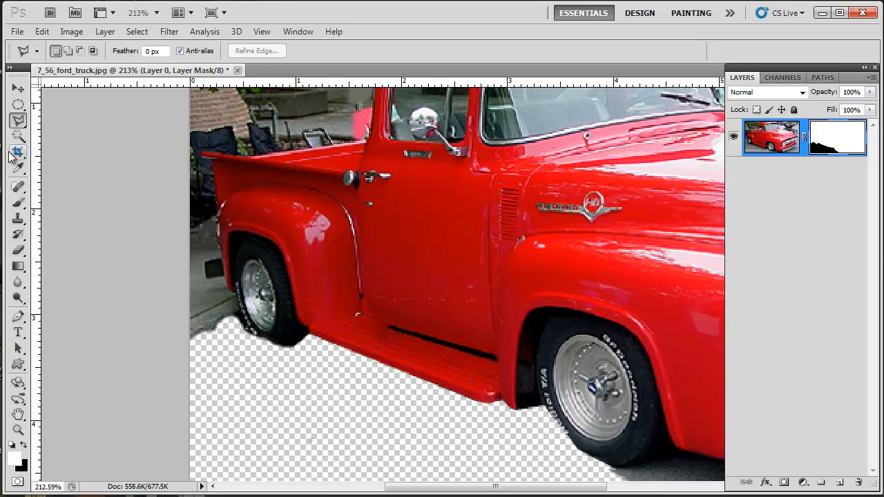
left_click(72, 51)
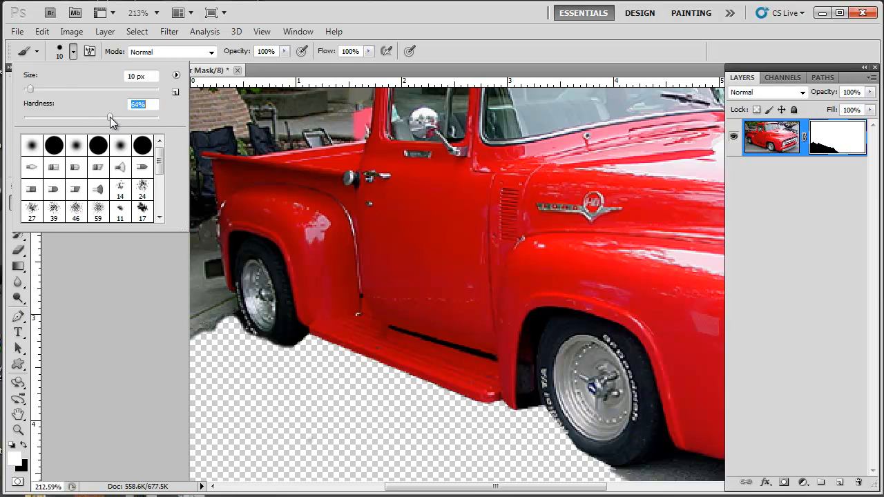
left_click(439, 437)
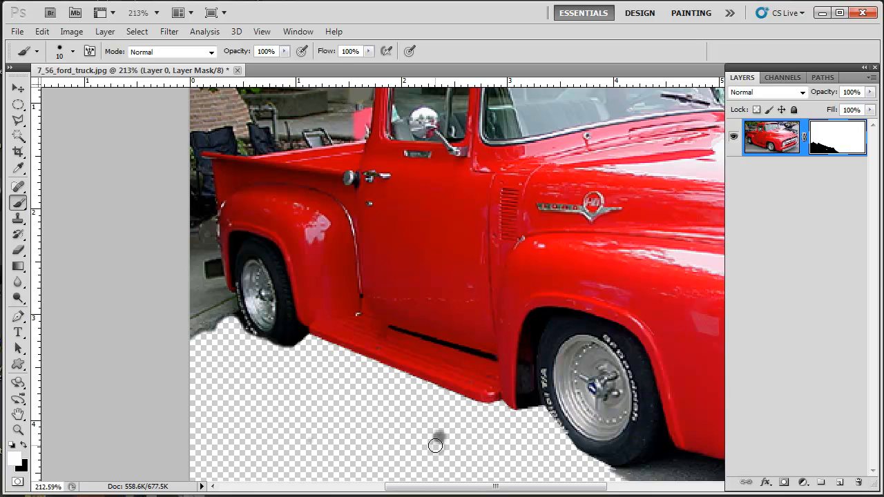
key("ctrl+z")
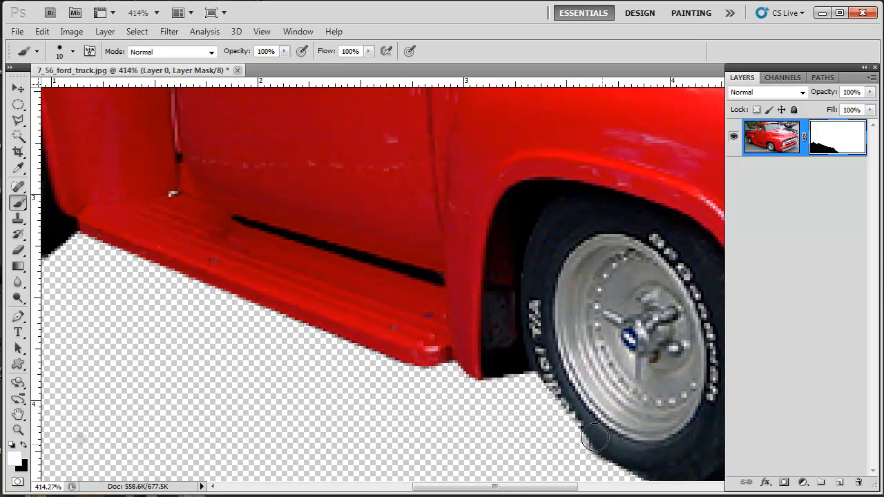
Paint white on the mask to restore a soft shadow strip under the front tyre.
left_click_drag(594, 440, 550, 384)
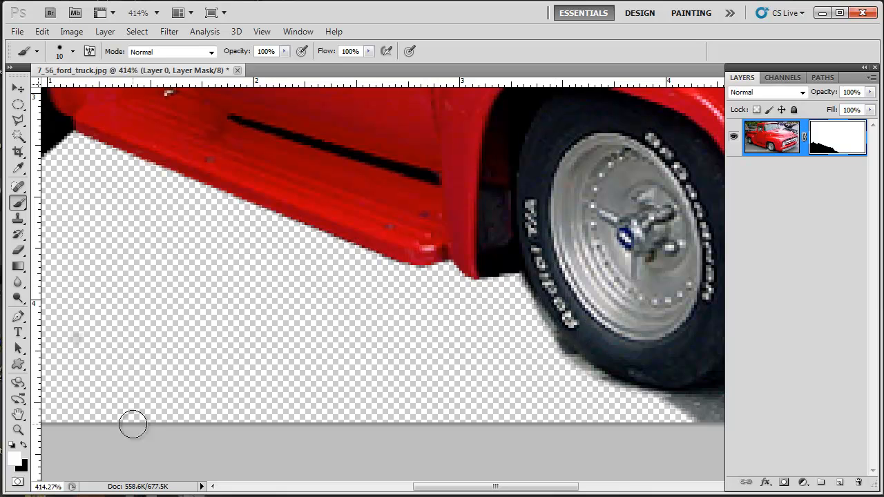
mouse_move(638, 401)
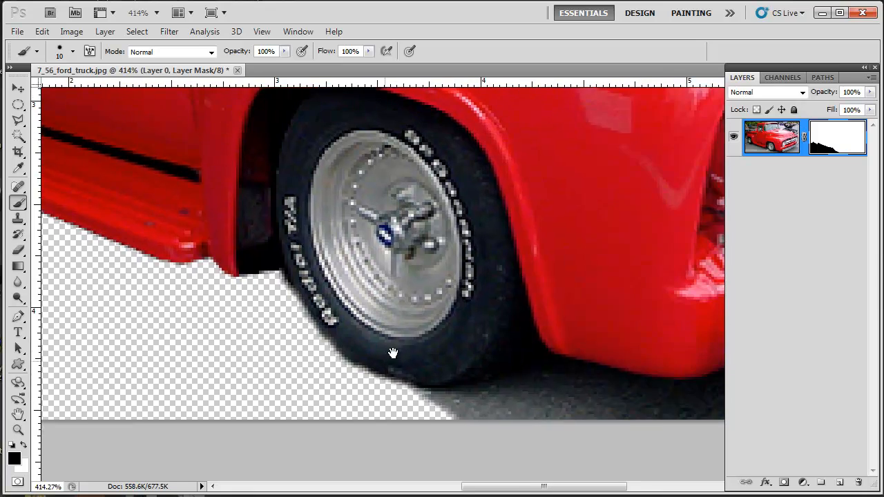
left_click_drag(392, 354, 274, 337)
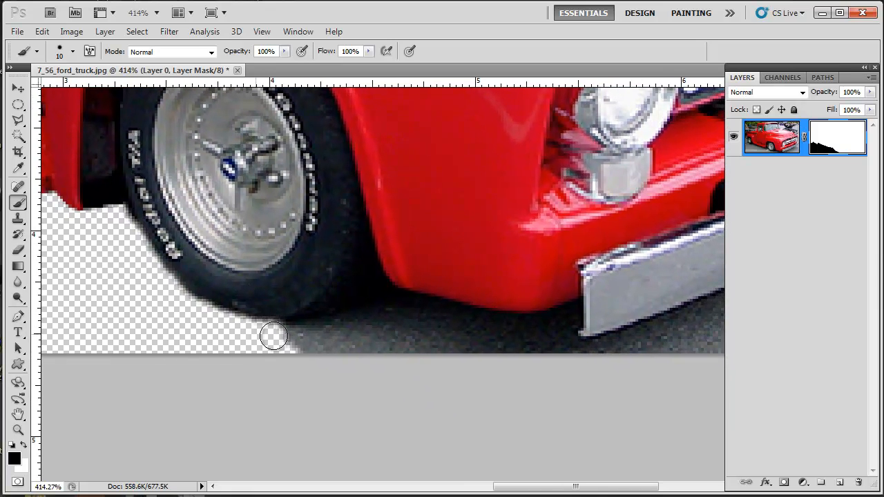
left_click_drag(274, 337, 467, 340)
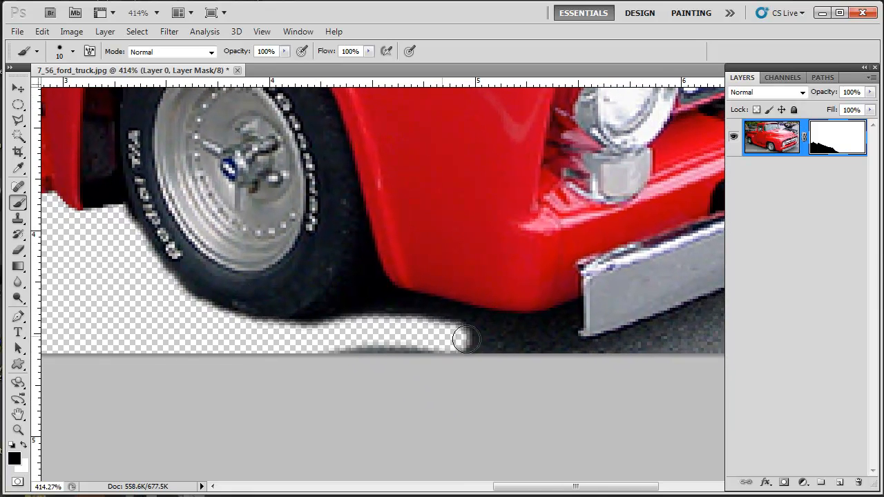
left_click_drag(468, 339, 533, 345)
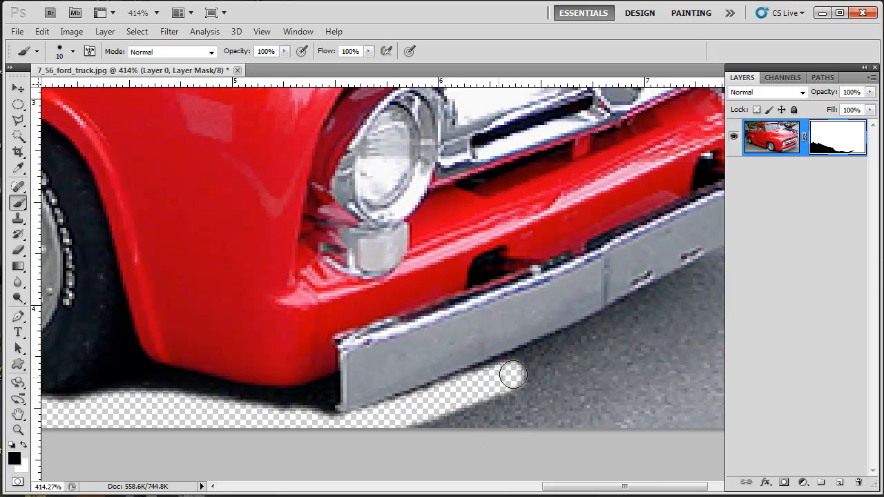
mouse_move(586, 342)
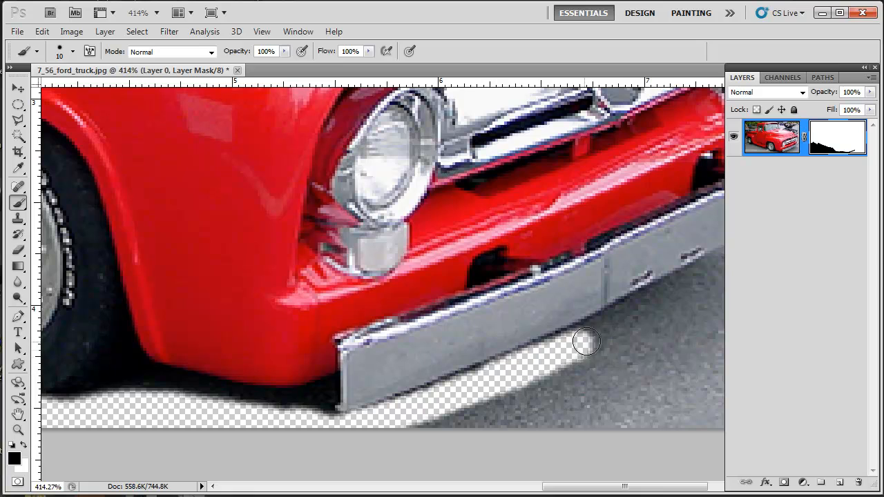
Extend the mask work along the full length of the front bumper's ground strip.
left_click_drag(587, 342, 434, 398)
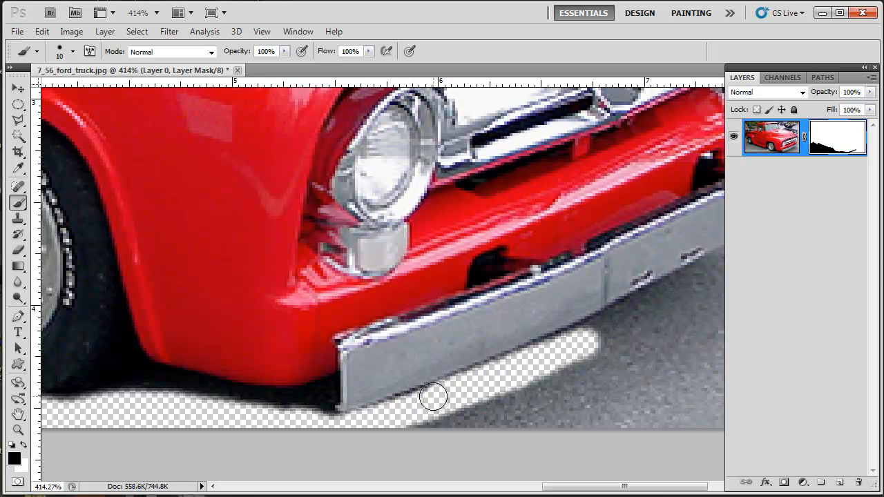
mouse_move(456, 394)
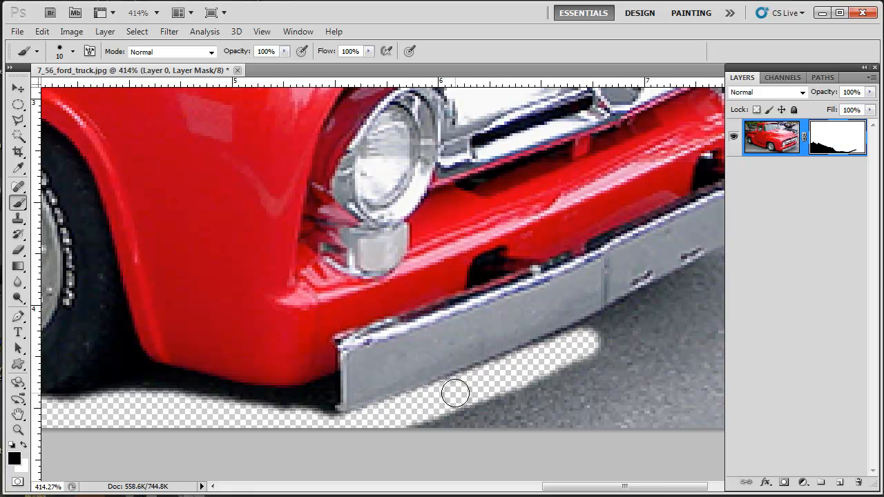
left_click_drag(456, 394, 572, 343)
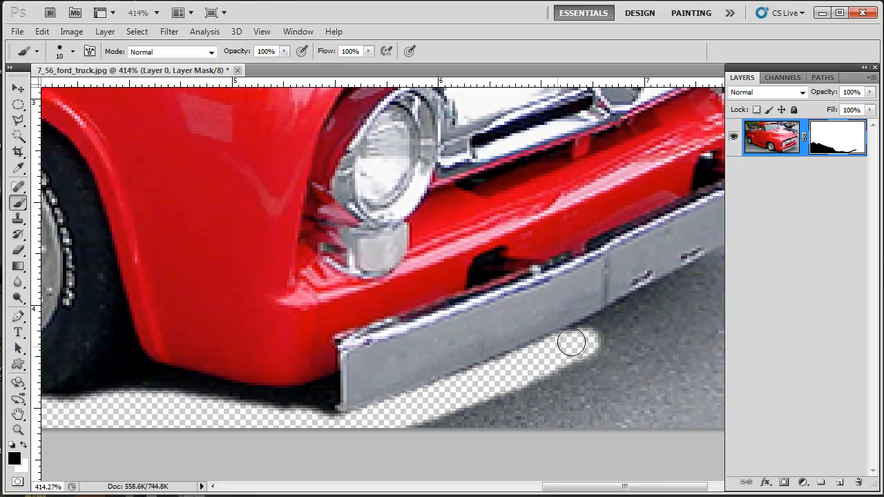
left_click_drag(572, 342, 713, 268)
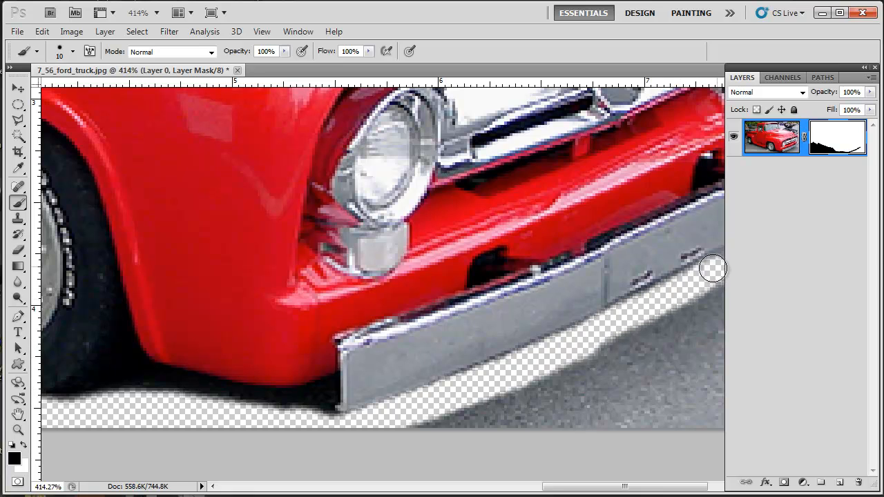
left_click_drag(713, 269, 643, 366)
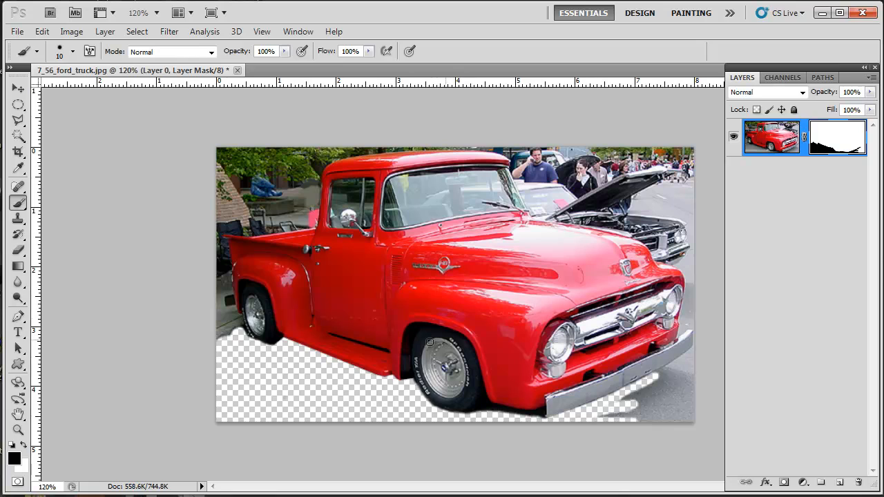
mouse_move(396, 373)
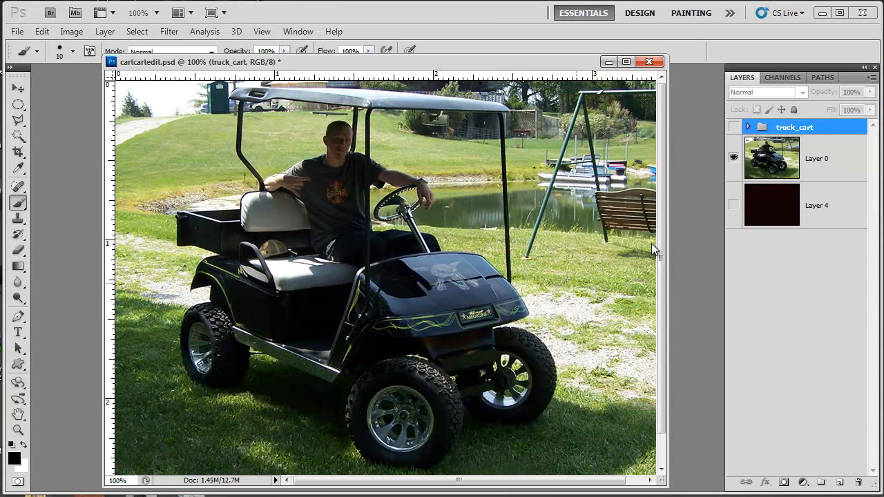
Turn on the truck_cart group in cartcartedit.psd to overlay the truck on the golf cart.
left_click(749, 128)
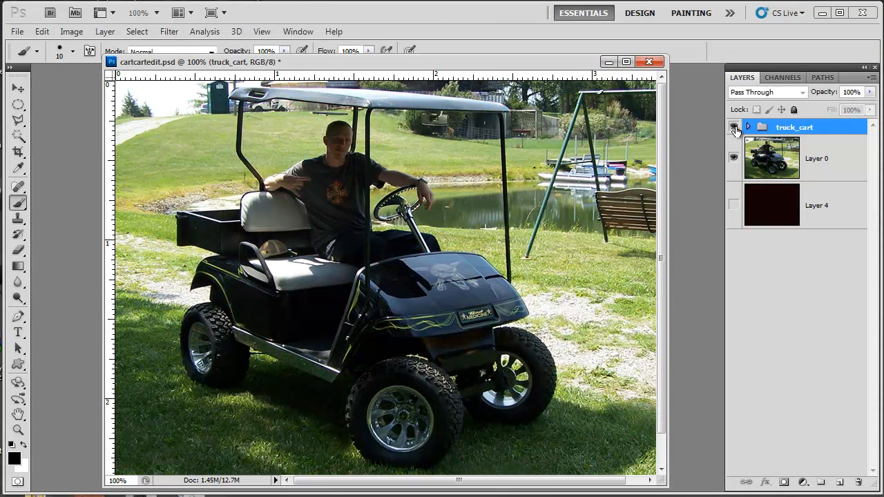
left_click(733, 127)
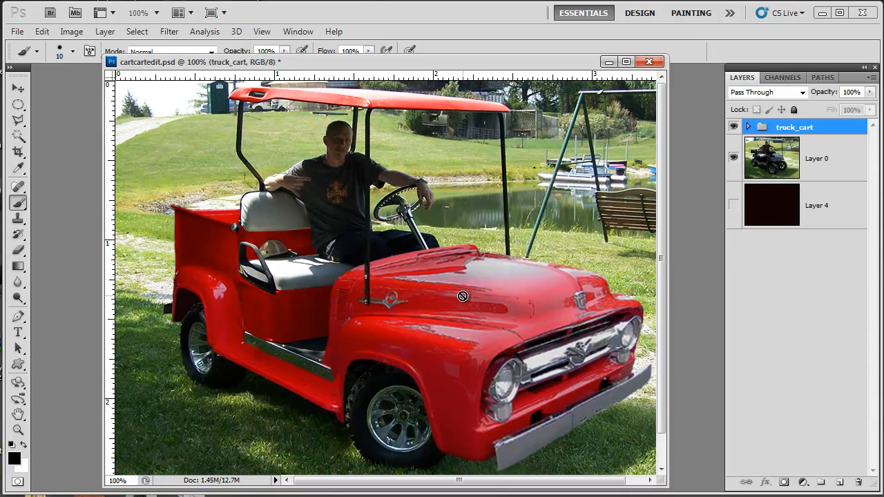
left_click(650, 61)
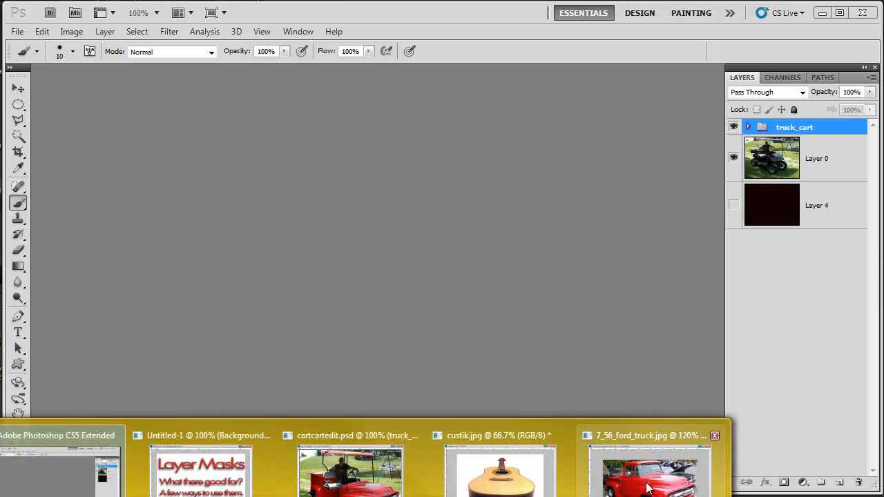
Switch to the guitar photo and convert its locked Background into Layer 0.
left_click(649, 473)
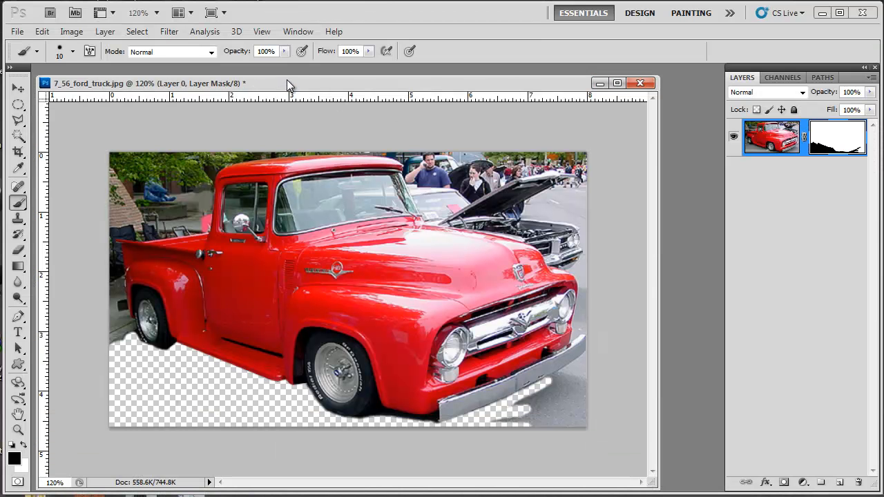
left_click(639, 83)
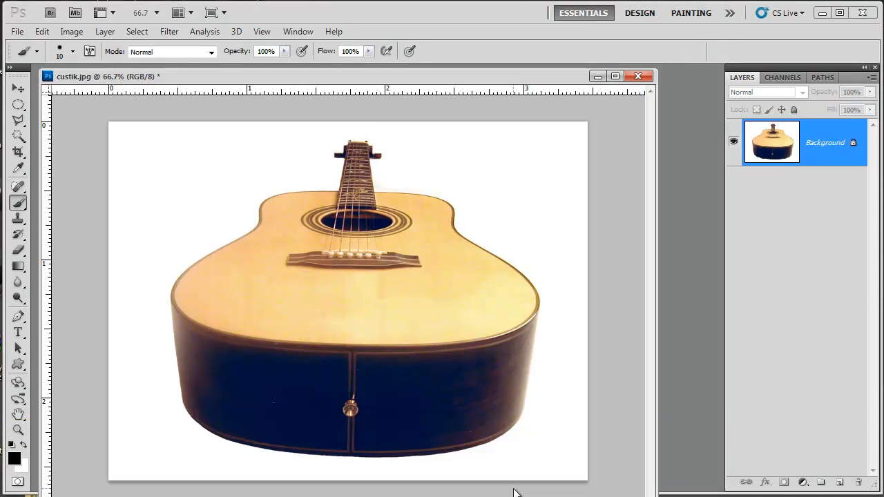
mouse_move(517, 492)
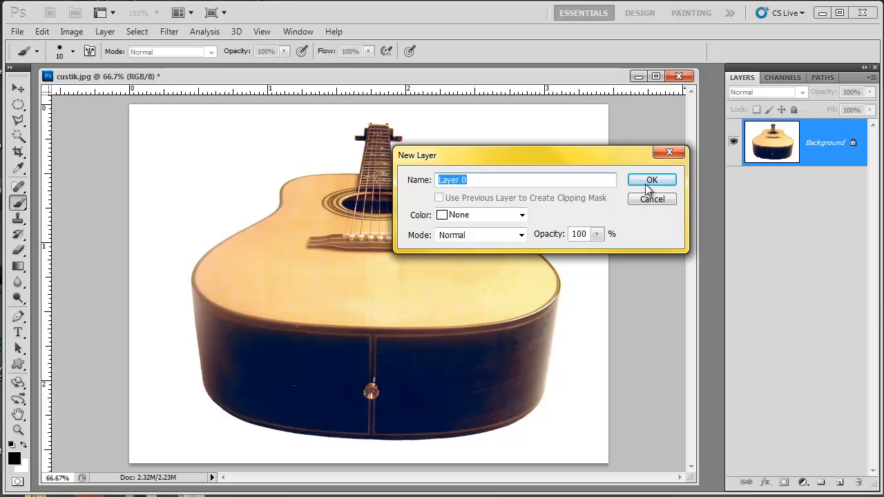
left_click(652, 179)
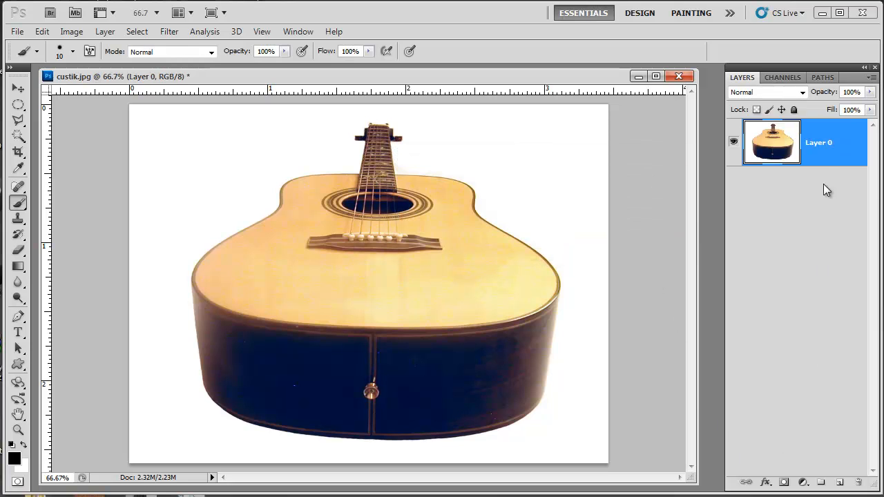
mouse_move(131, 141)
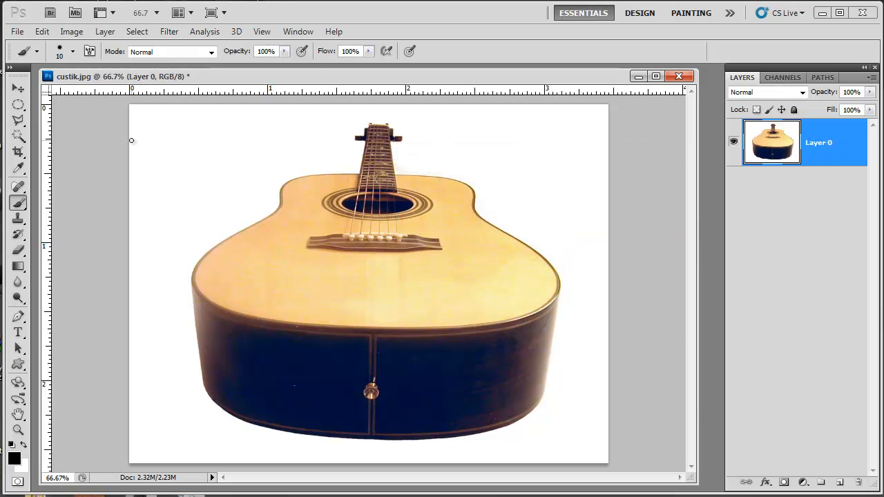
mouse_move(204, 228)
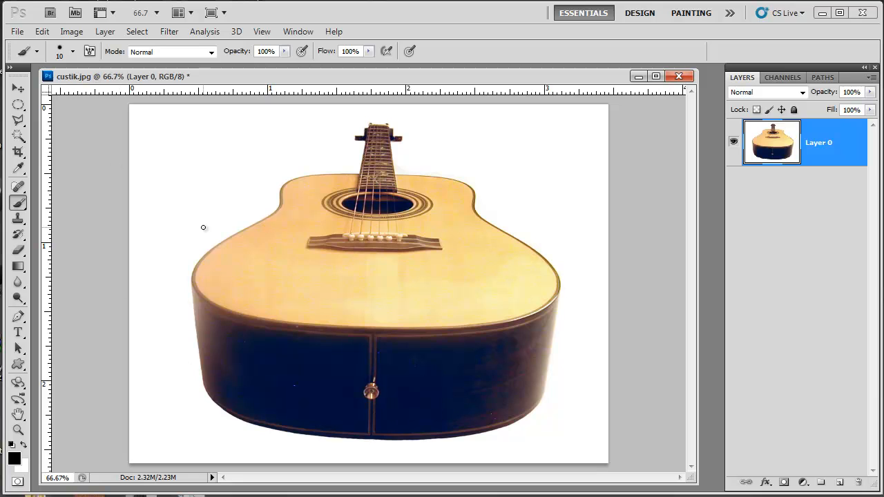
mouse_move(445, 170)
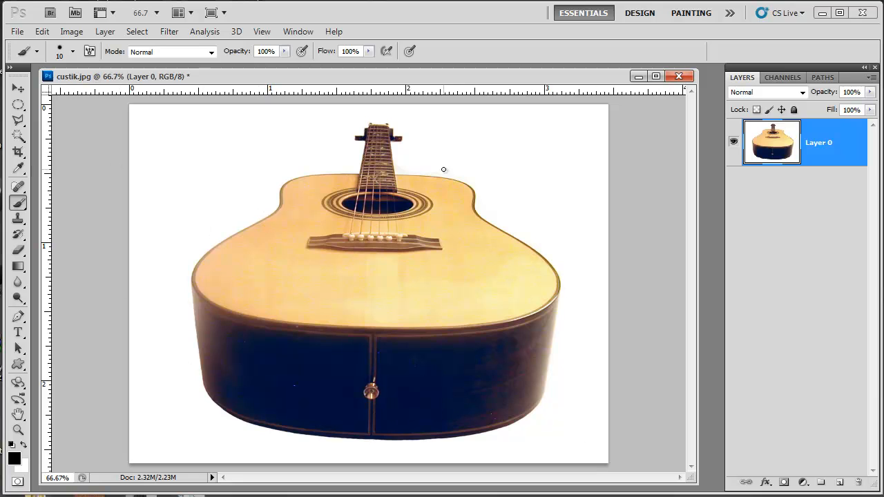
mouse_move(476, 181)
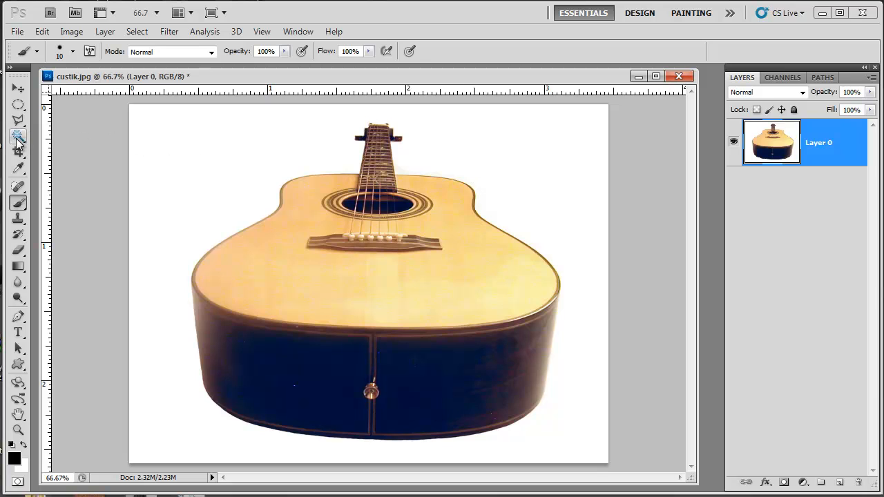
Magic Wand the white backdrop, delete it to transparency, and add a layer mask to Layer 0.
left_click(17, 137)
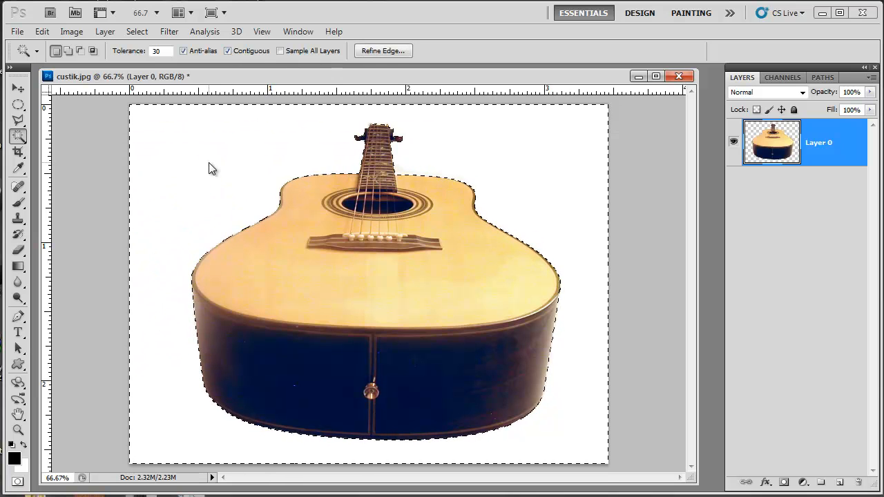
key("ctrl+d")
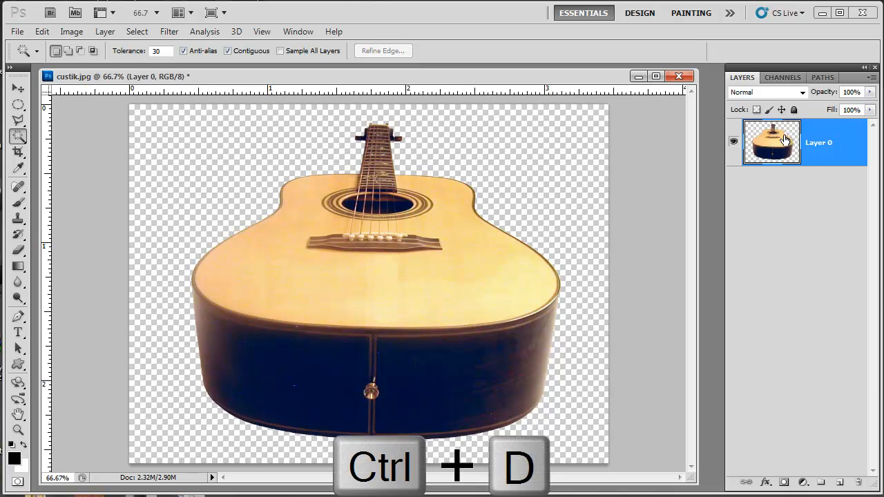
left_click(785, 482)
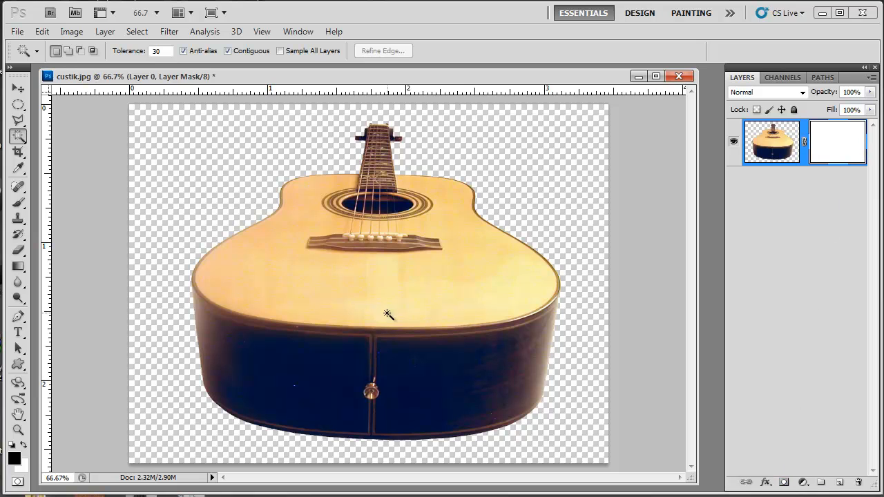
mouse_move(426, 259)
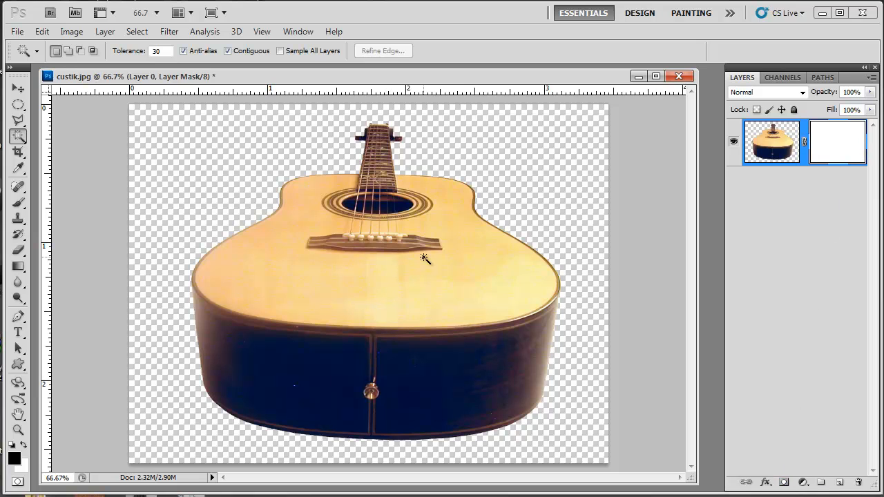
mouse_move(365, 232)
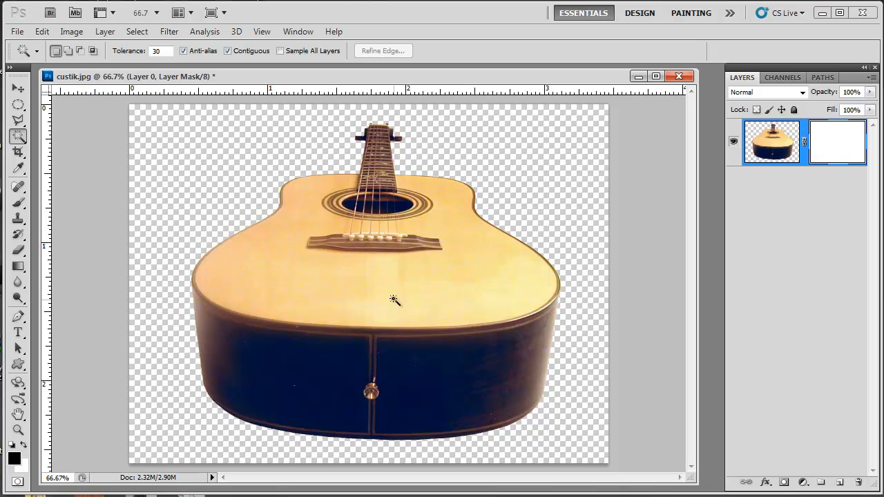
mouse_move(378, 303)
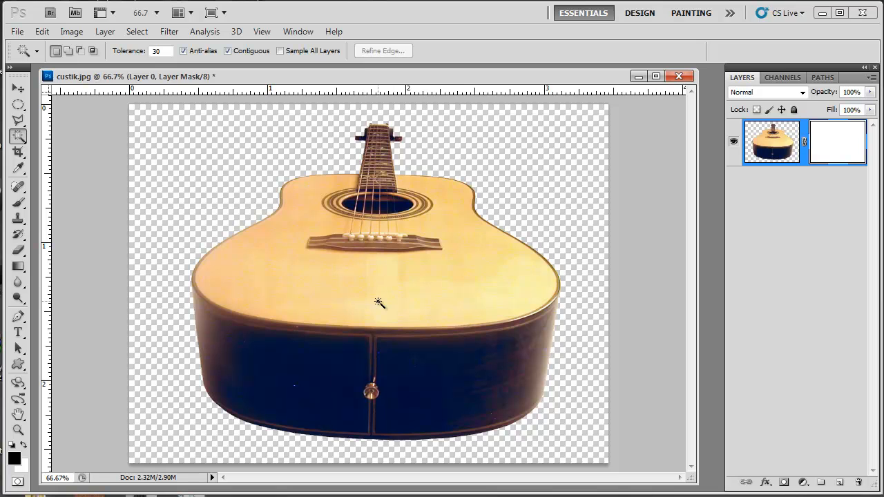
mouse_move(131, 174)
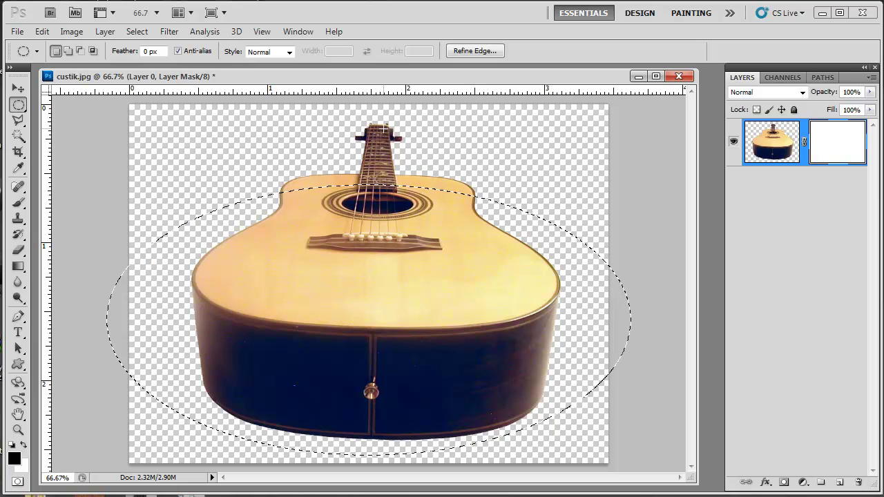
key("ctrl+d")
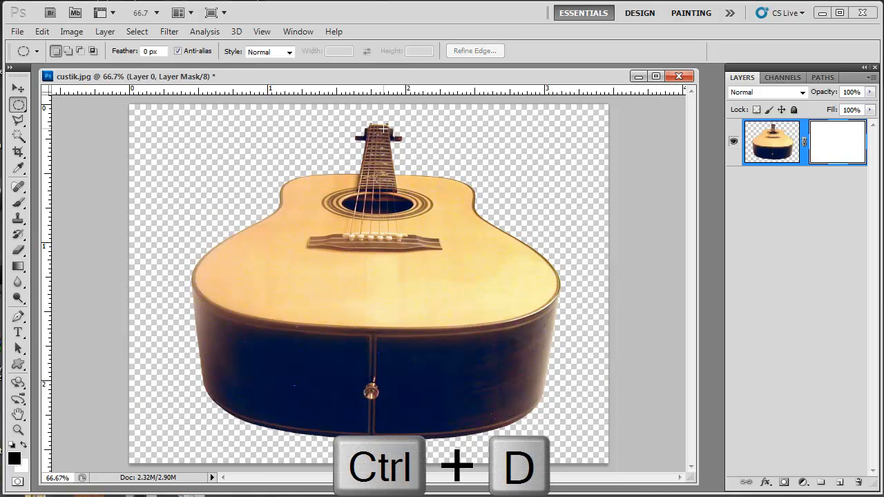
key("ctrl+d")
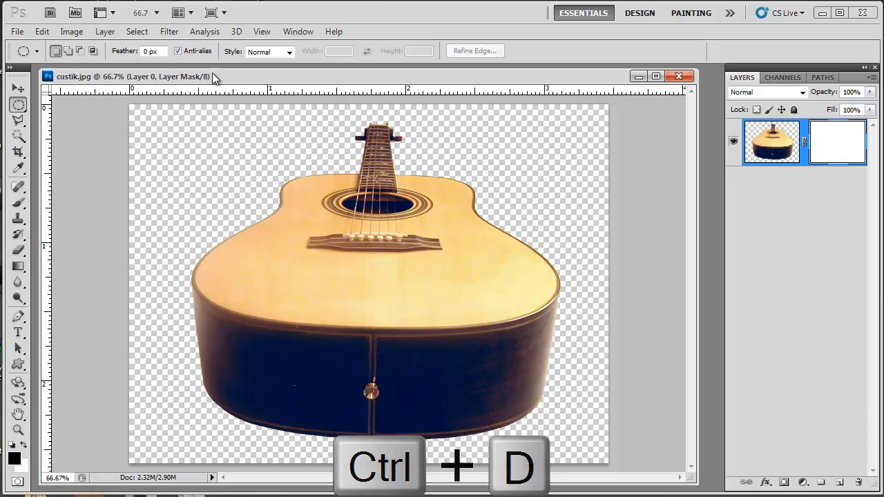
key("ctrl+d")
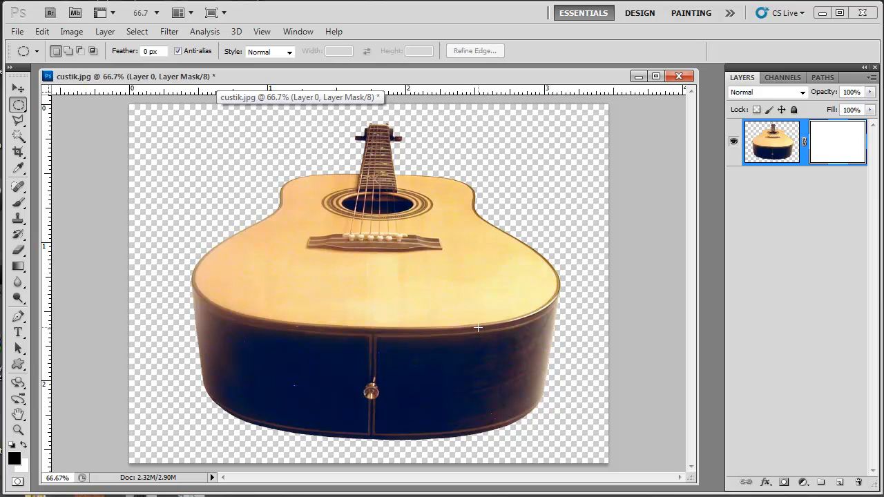
mouse_move(377, 292)
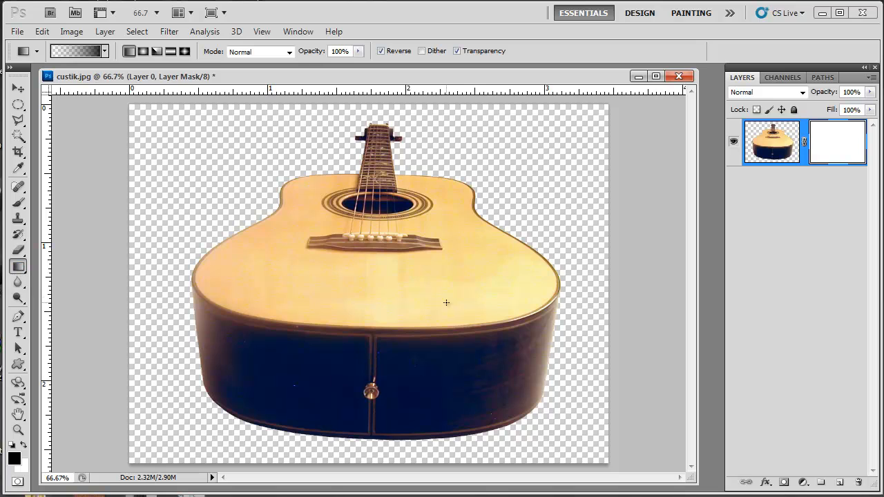
mouse_move(624, 230)
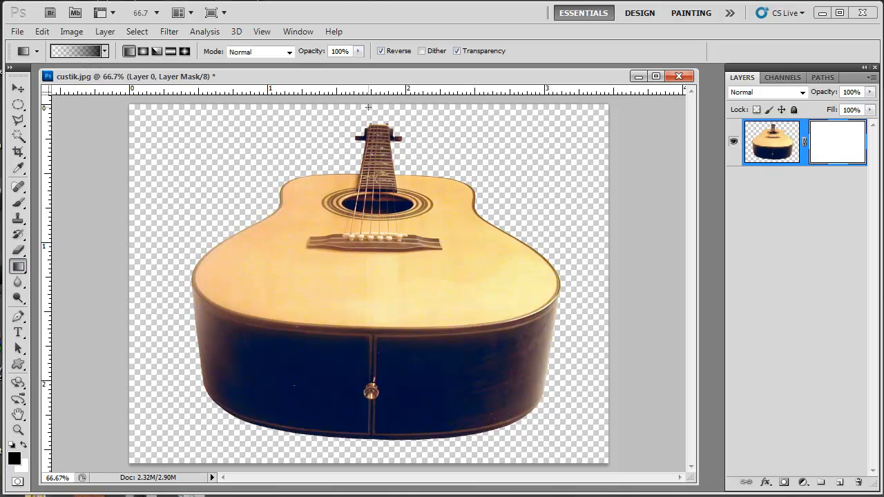
mouse_move(393, 290)
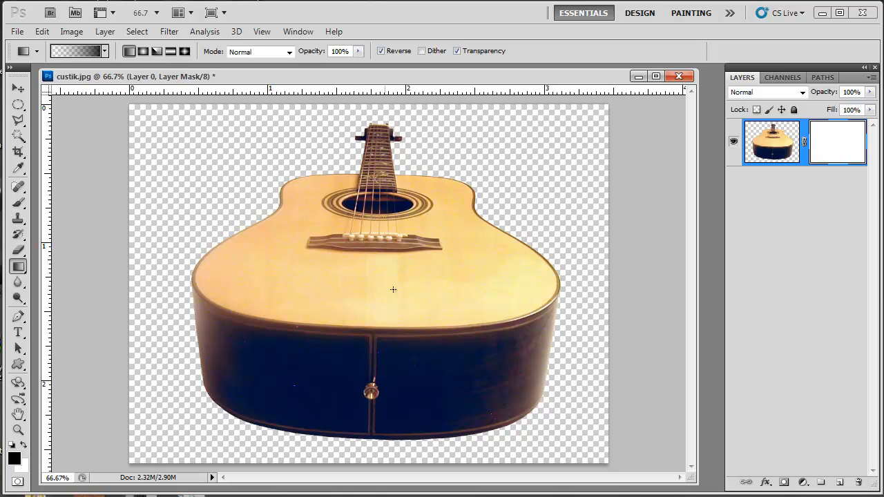
mouse_move(466, 322)
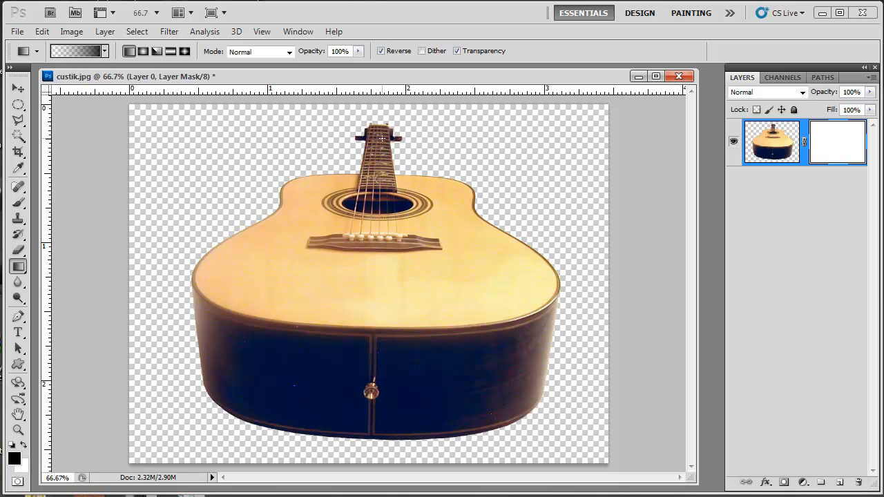
mouse_move(392, 343)
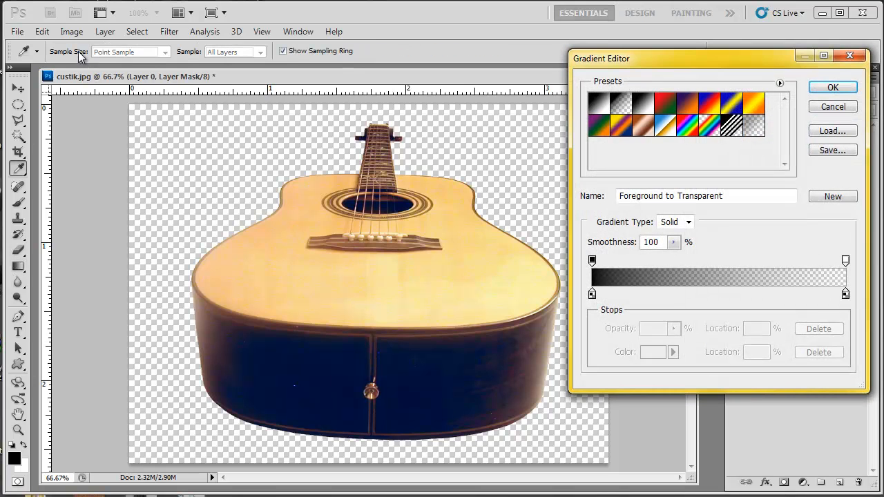
mouse_move(606, 112)
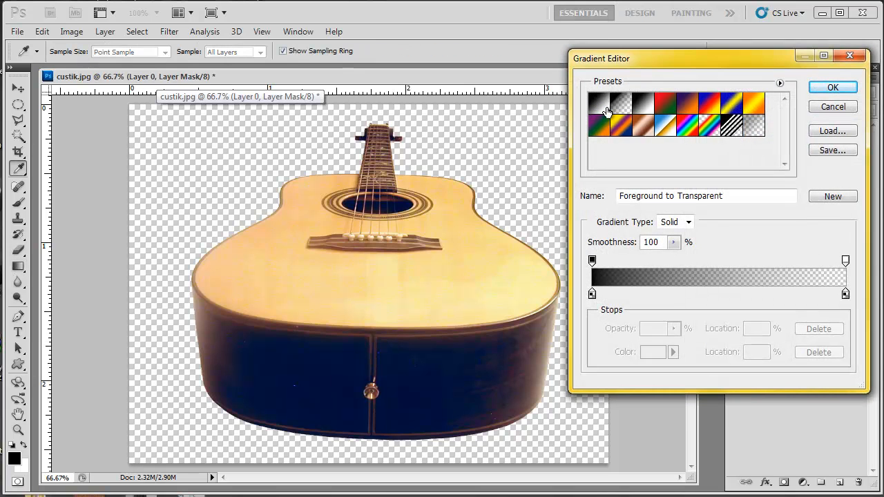
mouse_move(625, 112)
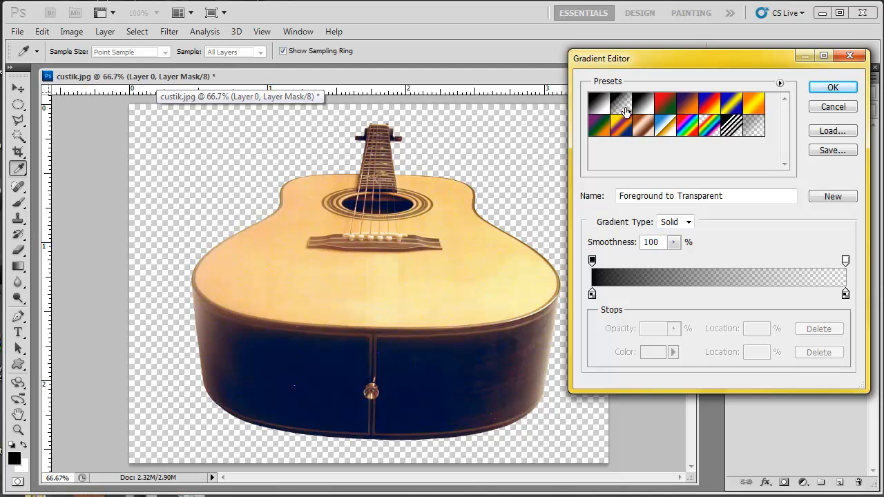
Choose the Foreground to Transparent preset in the Gradient Editor and confirm it.
left_click(622, 104)
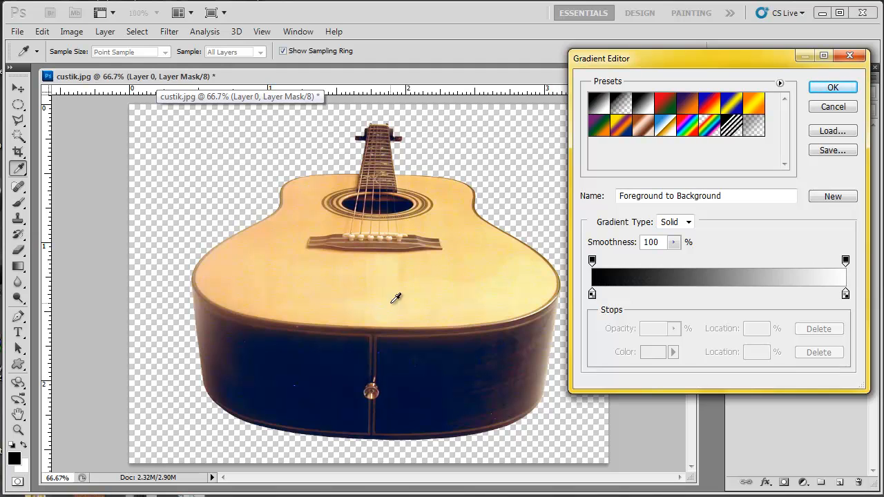
left_click(620, 103)
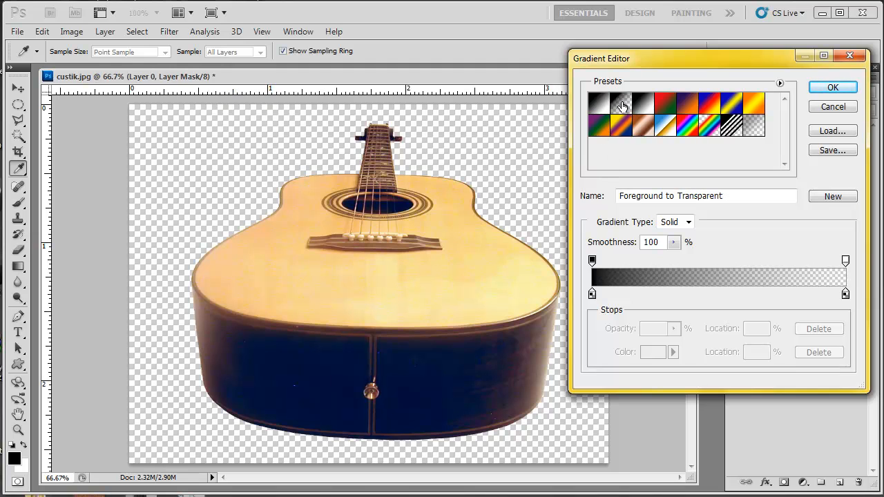
mouse_move(832, 95)
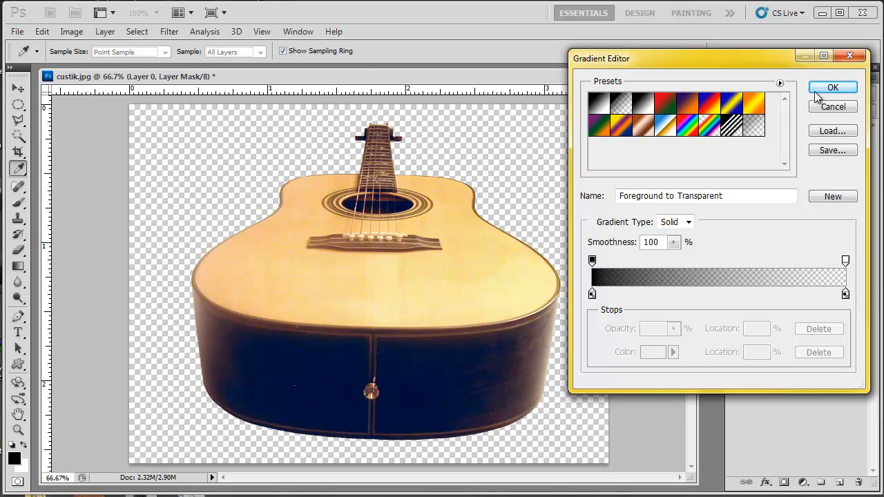
left_click(832, 87)
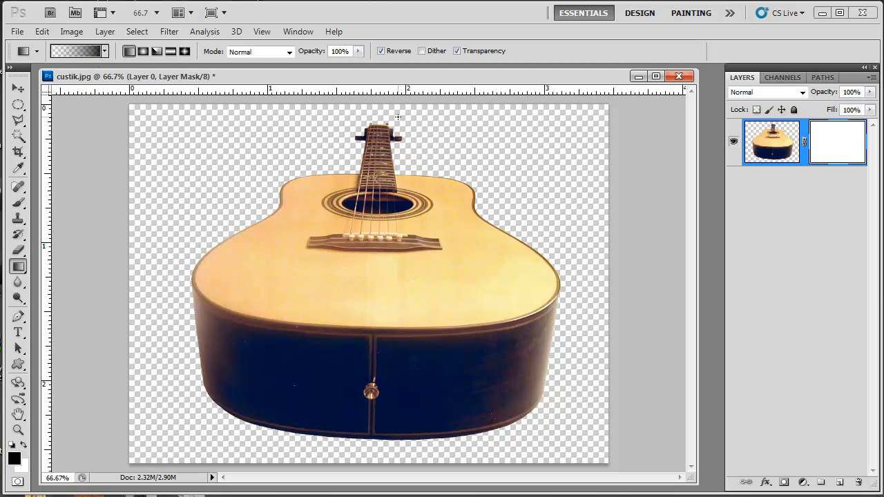
Turn off Reverse and drag a vertical linear gradient across the guitar's layer mask.
left_click(380, 49)
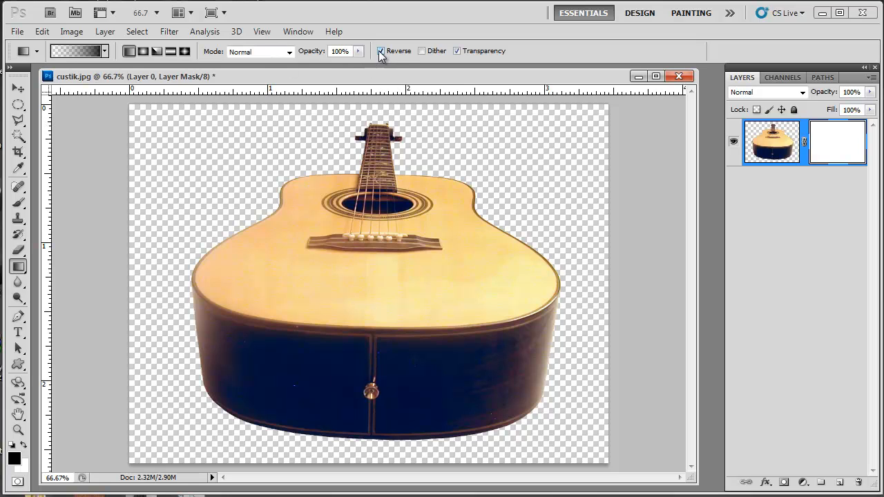
left_click(381, 49)
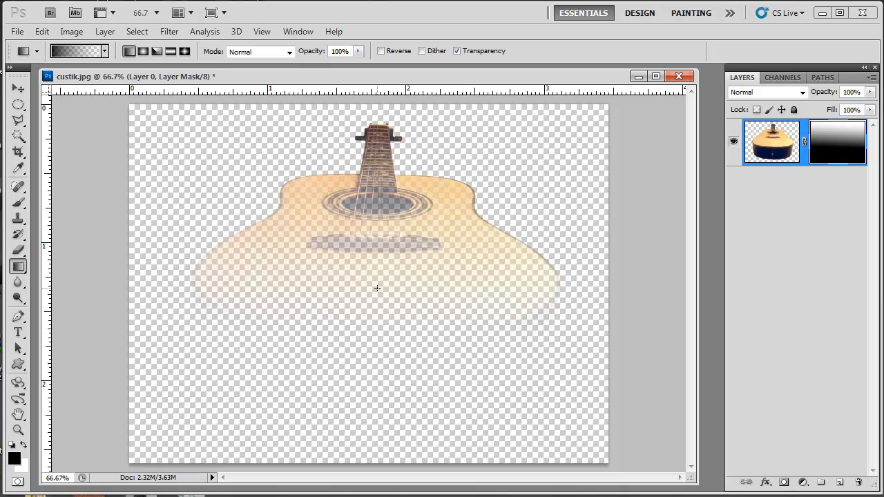
mouse_move(381, 337)
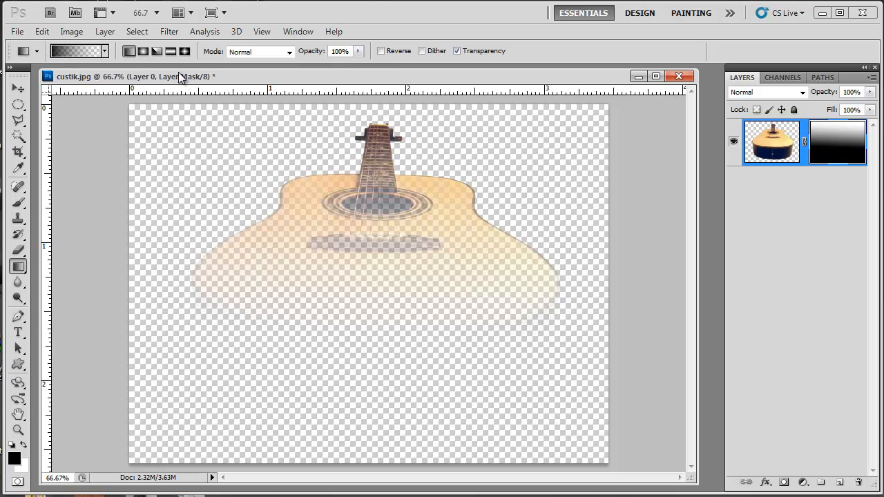
Undo the fade, then apply a reversed linear gradient so the neck fades instead.
key("ctrl+z")
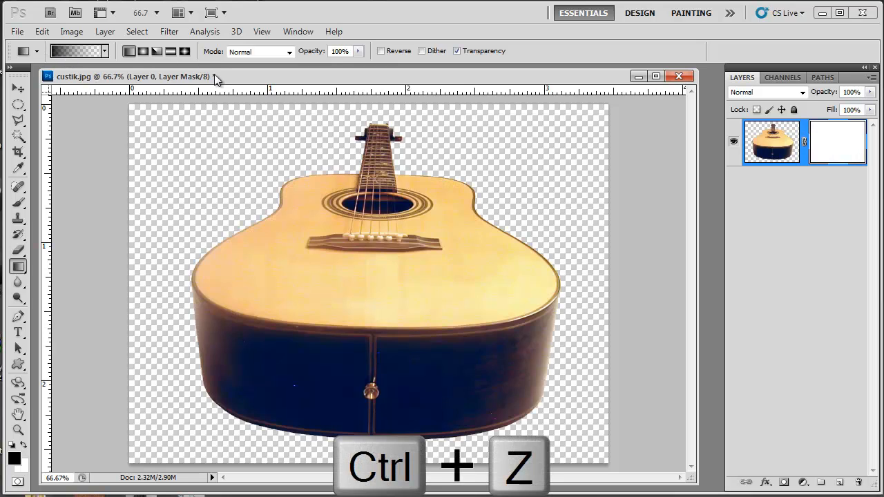
key("ctrl+z")
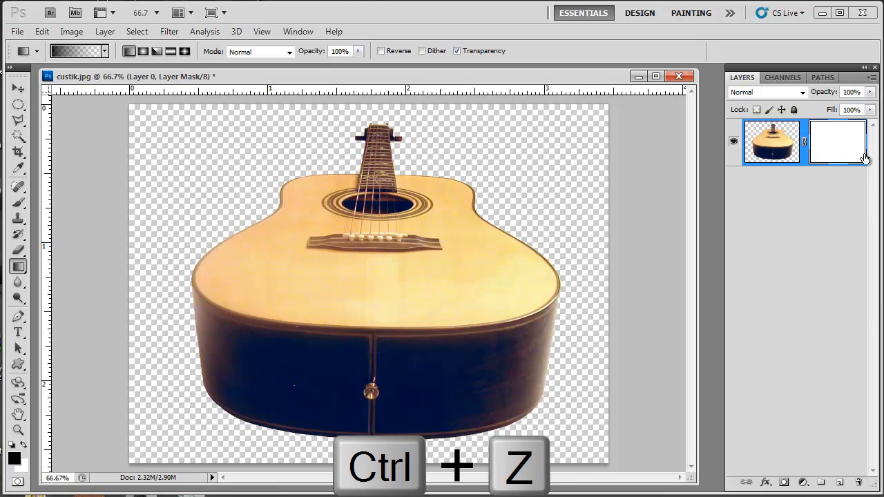
key("ctrl+z")
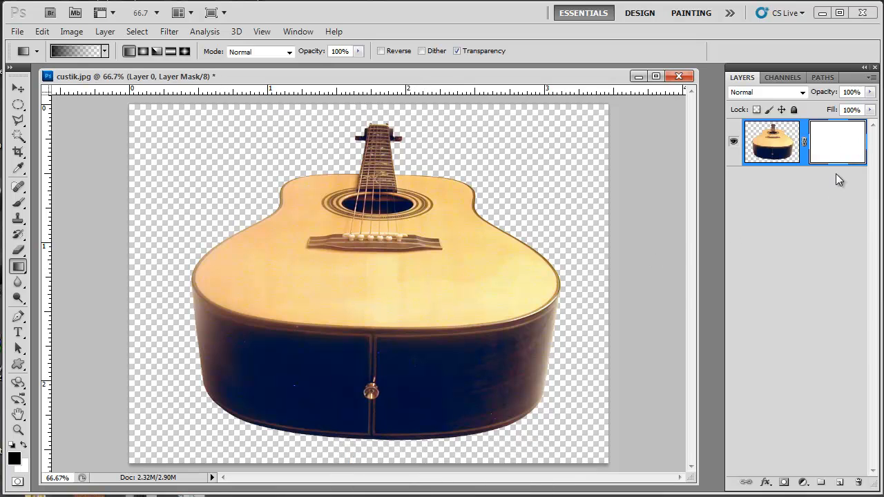
left_click(144, 50)
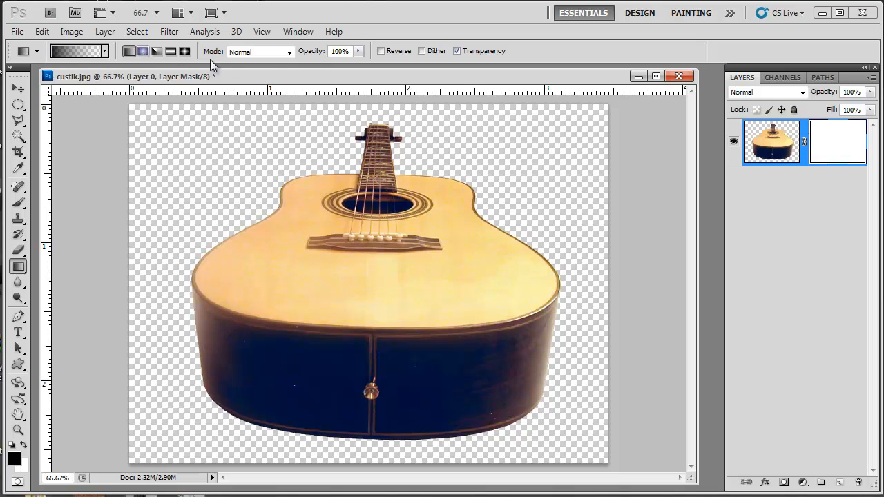
left_click(382, 49)
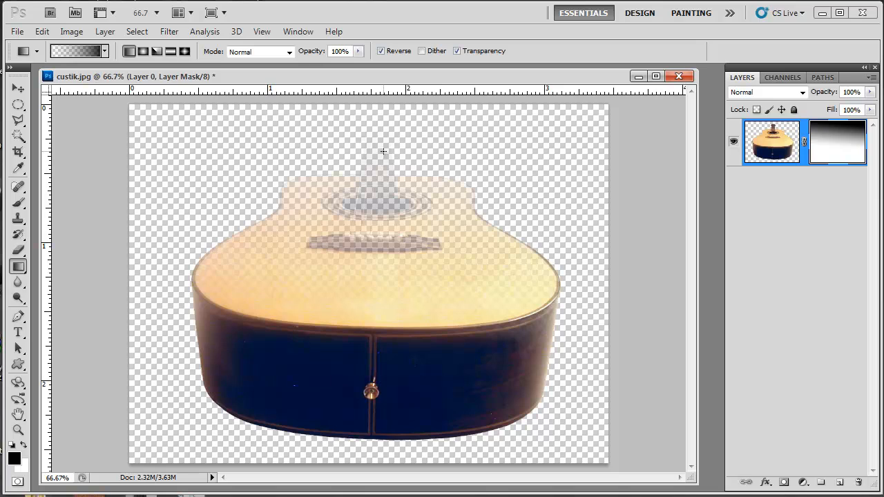
mouse_move(398, 166)
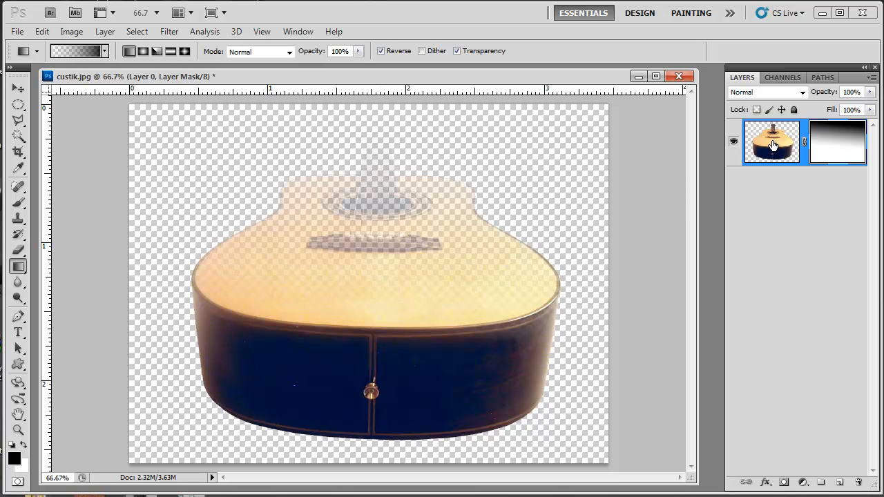
Target Layer 0's image thumbnail instead of the mask and bring up the Filter menu.
left_click(771, 141)
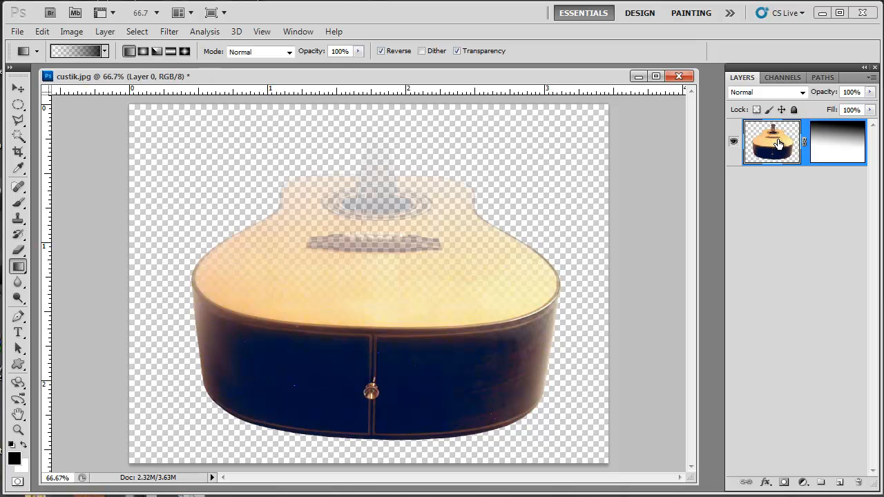
mouse_move(774, 145)
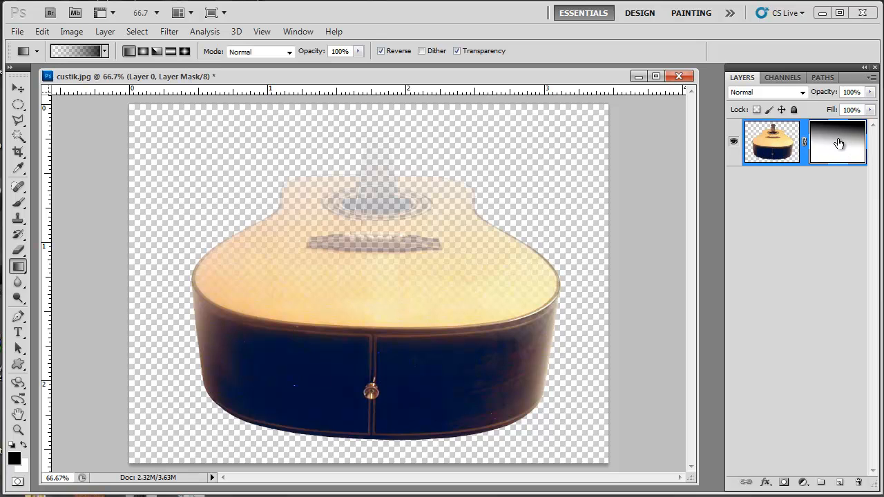
mouse_move(771, 143)
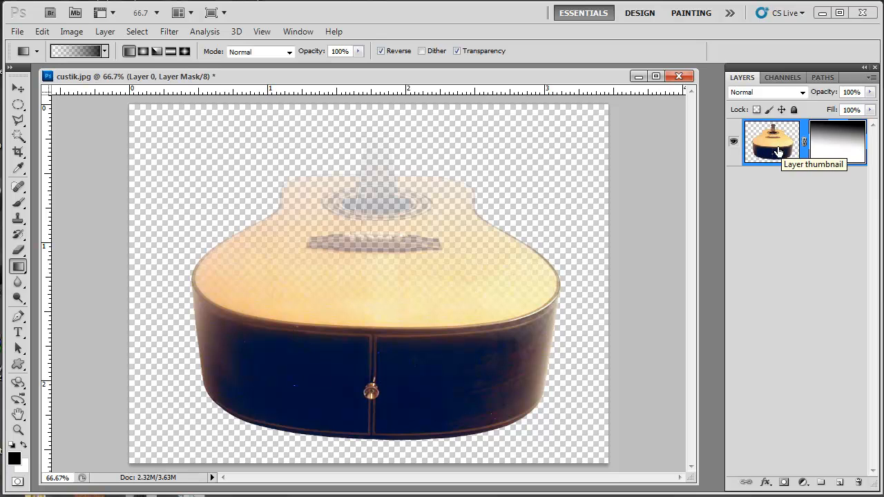
mouse_move(836, 145)
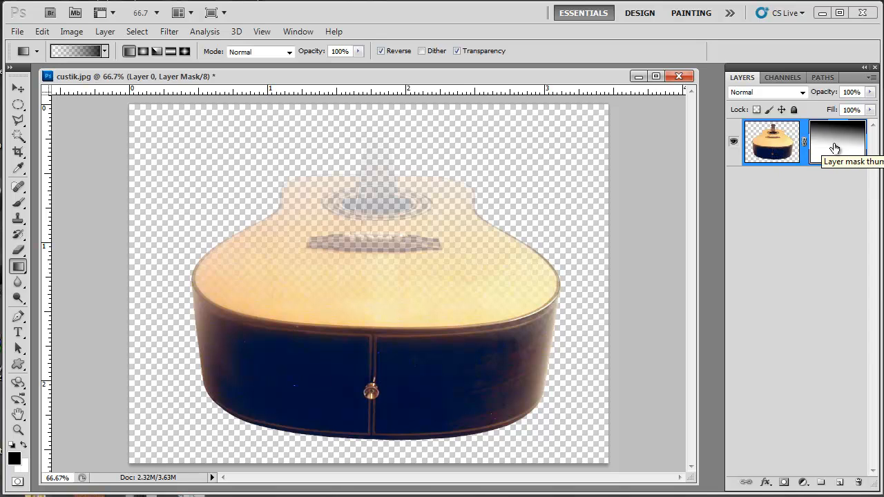
left_click(771, 141)
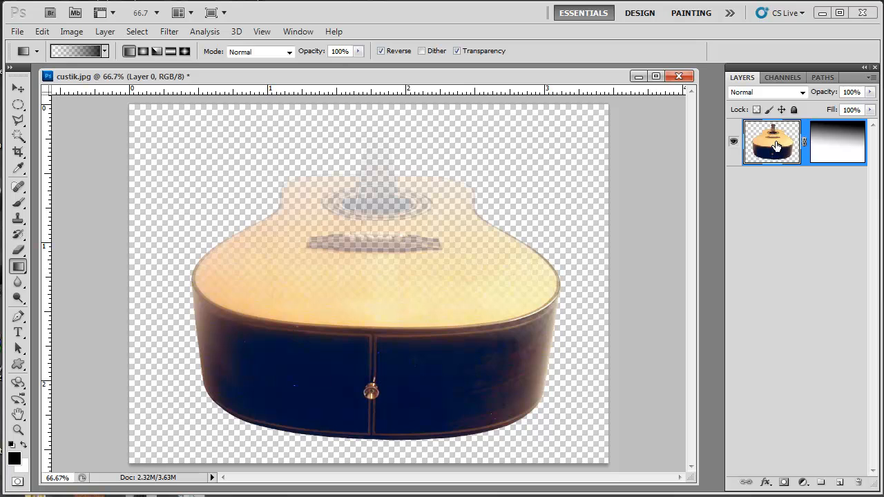
mouse_move(773, 145)
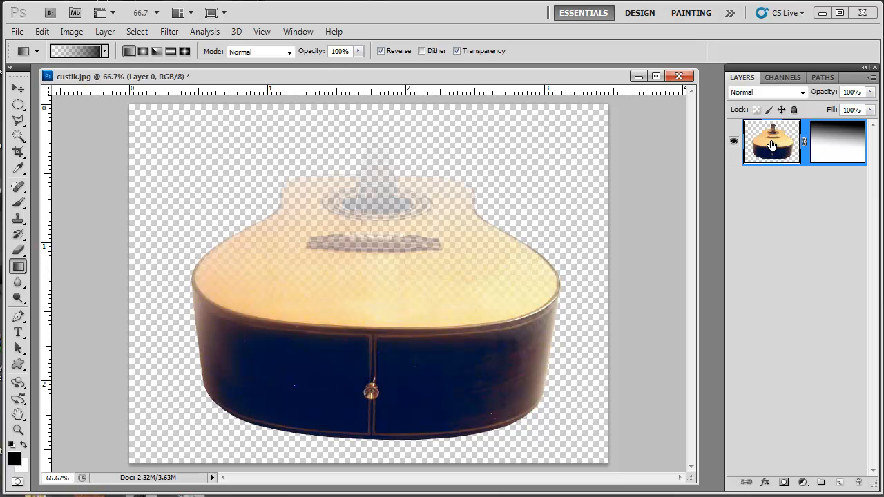
left_click(168, 31)
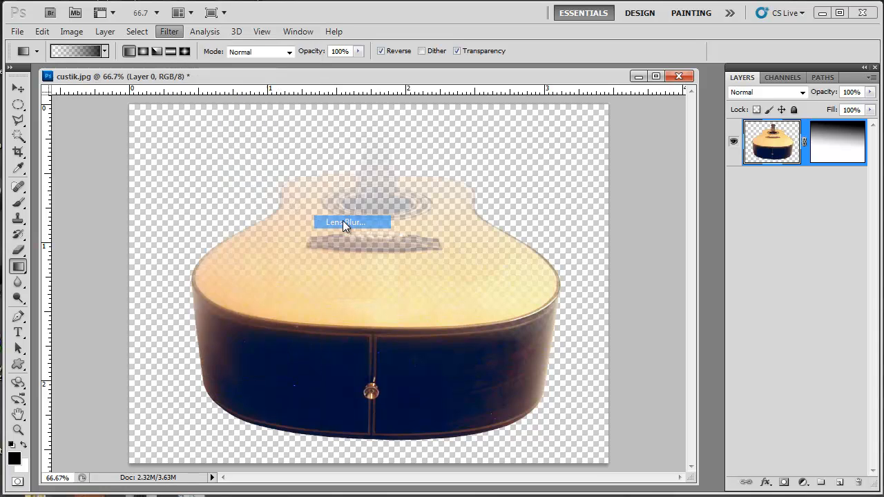
In Lens Blur, set Depth Map Source to Layer Mask with Invert enabled.
left_click(345, 221)
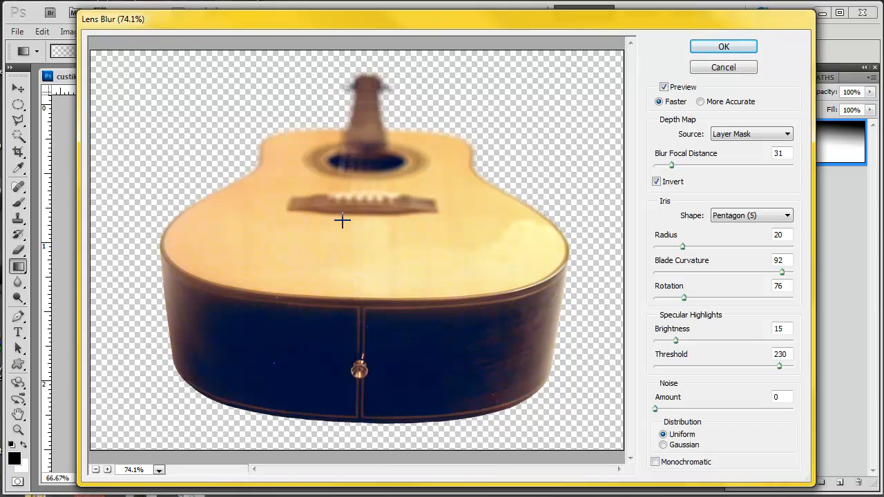
left_click(751, 133)
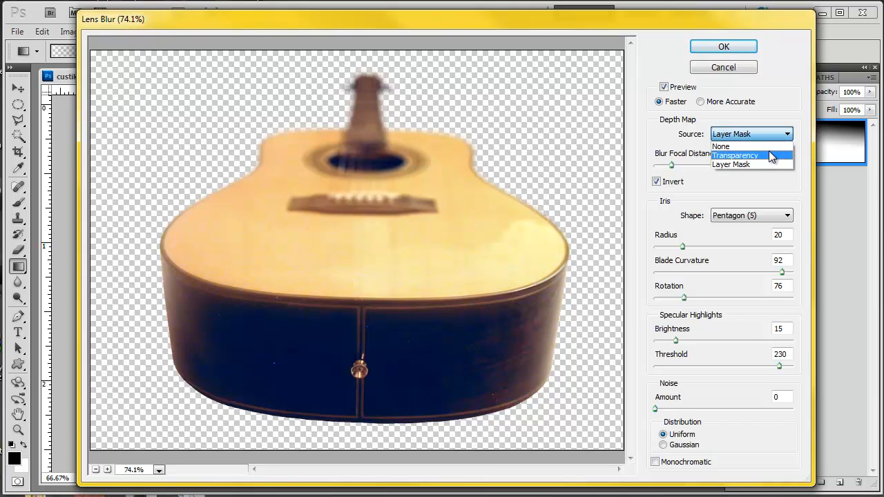
left_click(721, 146)
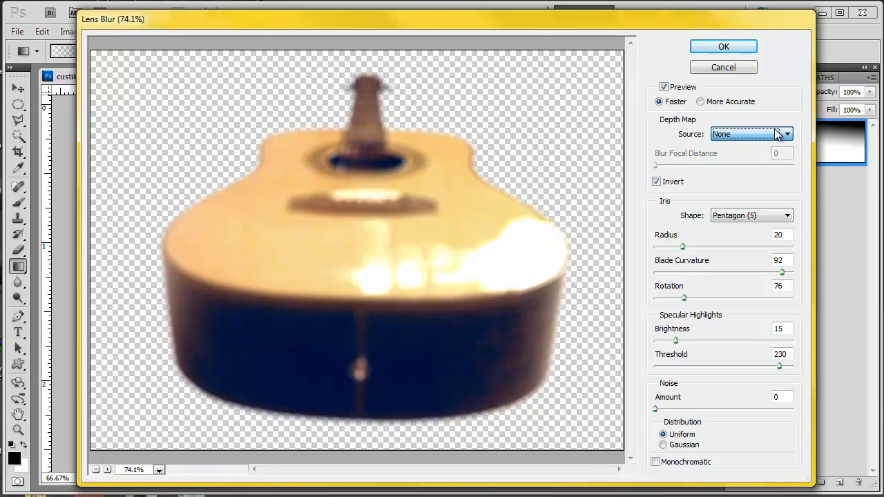
left_click(655, 181)
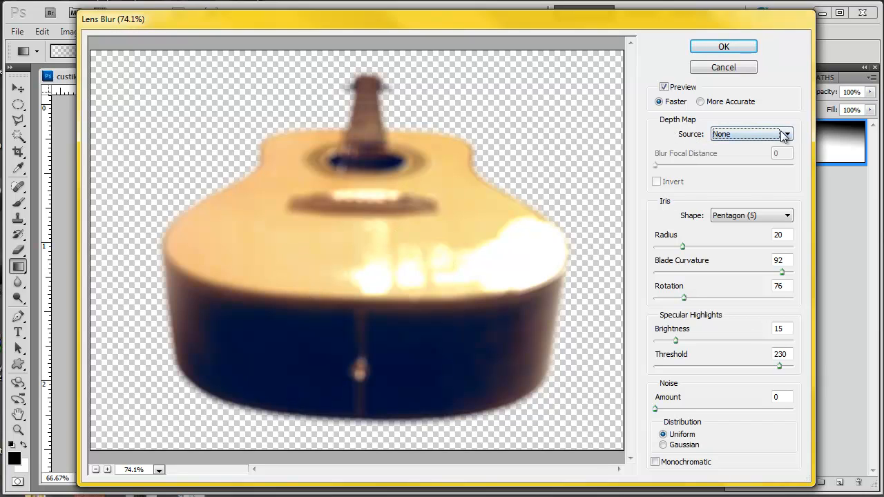
left_click(785, 134)
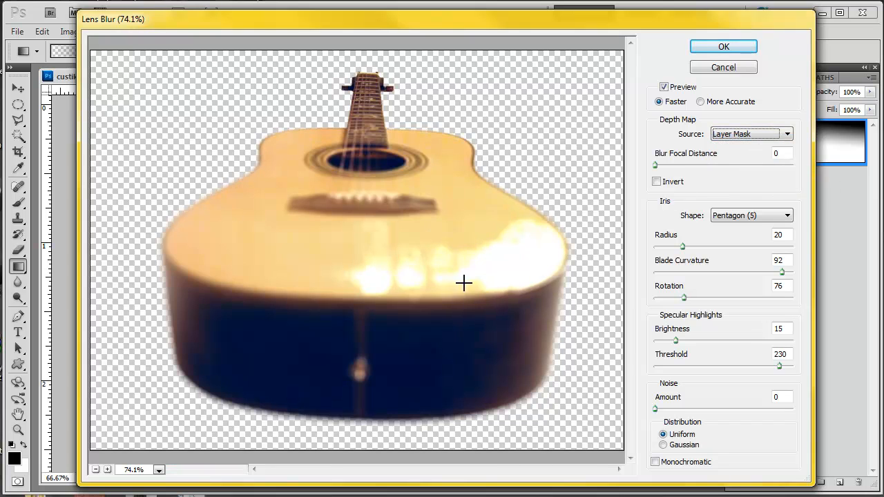
left_click(656, 181)
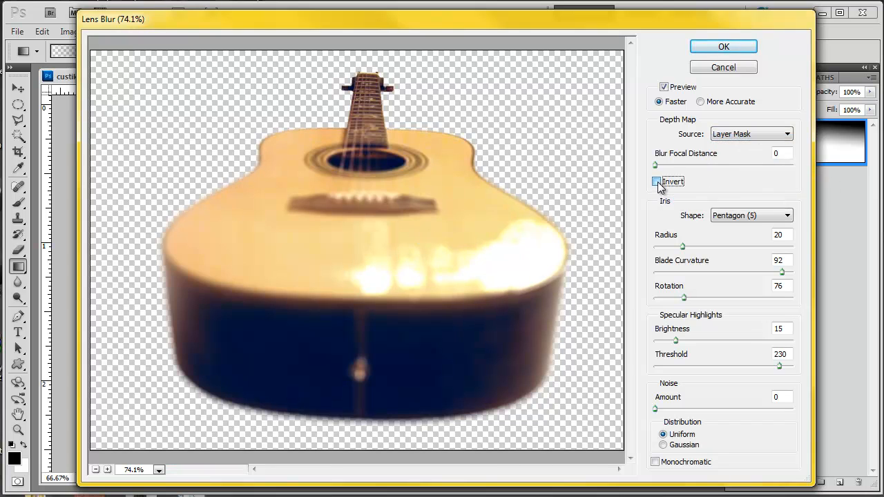
left_click(656, 181)
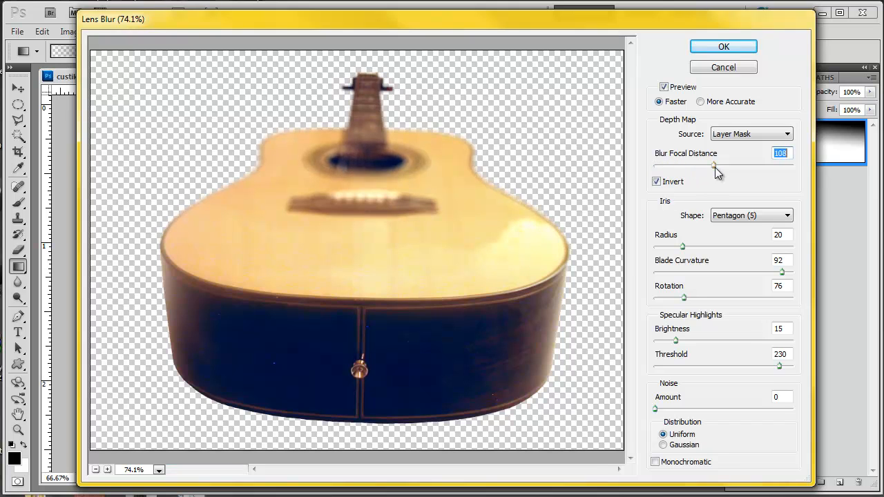
Set Blur Focal Distance to 37 and Radius to 13, then apply the lens blur.
left_click_drag(716, 166, 749, 166)
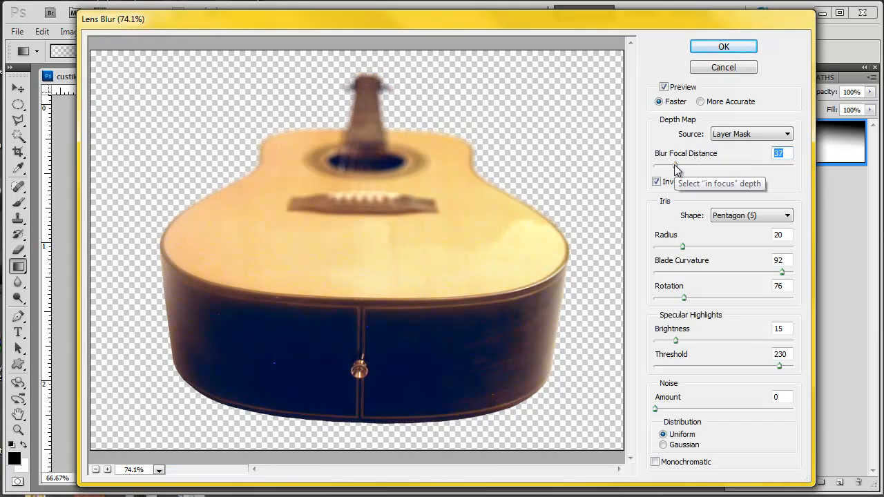
left_click_drag(683, 246, 710, 246)
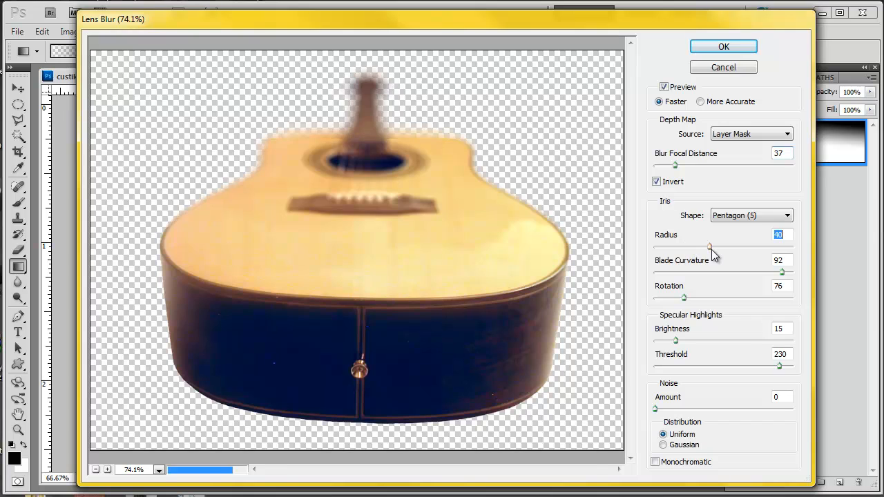
left_click_drag(710, 248, 700, 248)
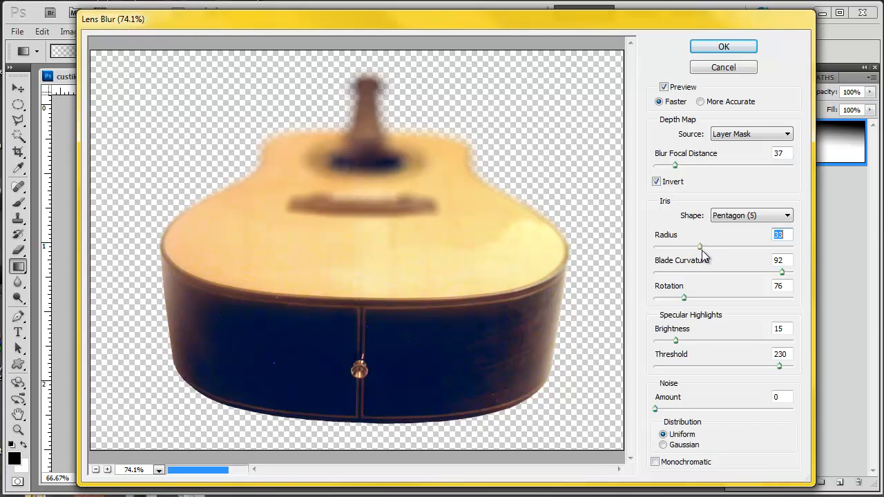
left_click_drag(699, 248, 684, 247)
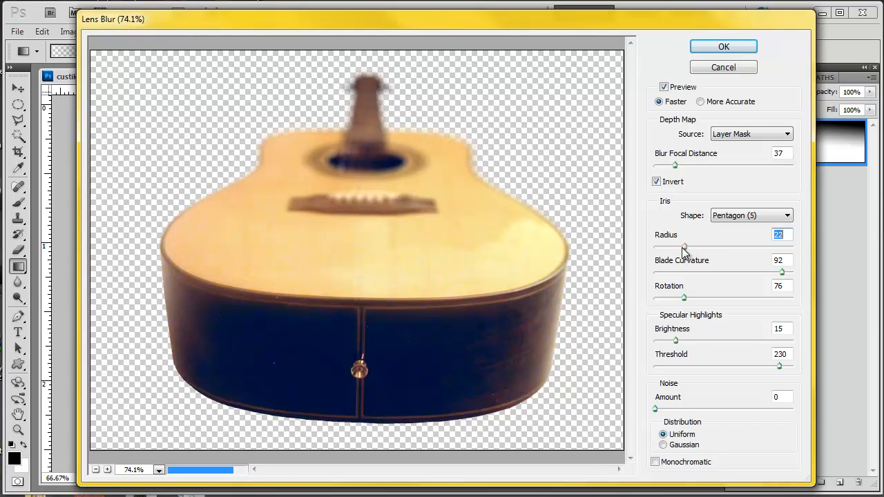
left_click_drag(684, 245, 675, 246)
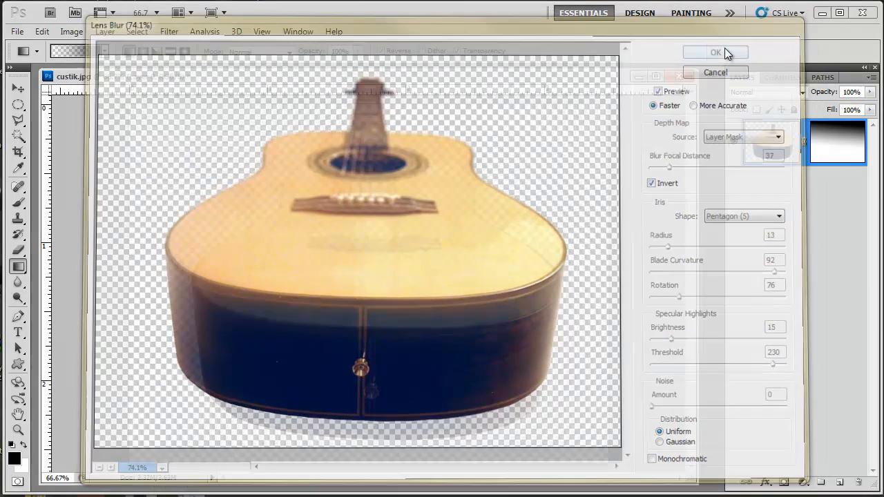
left_click(716, 52)
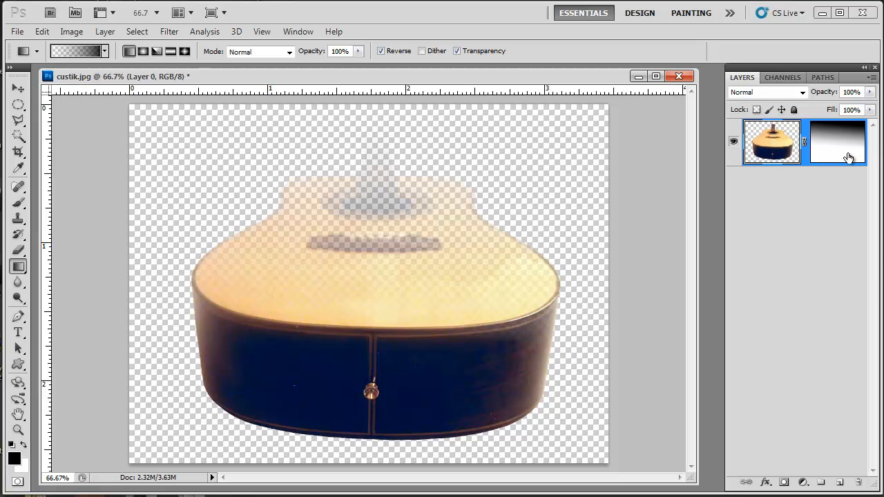
Delete Layer 0's layer mask and add a new empty Layer 1.
left_click(838, 141)
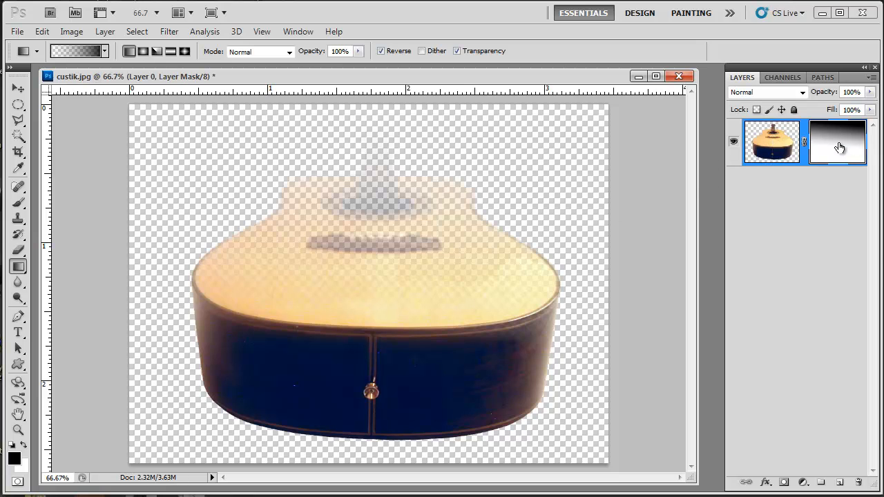
mouse_move(837, 141)
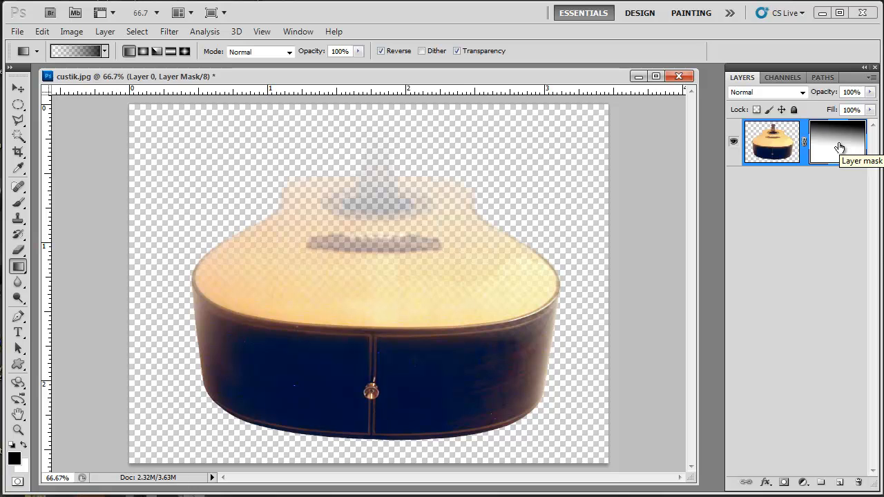
left_click(837, 141)
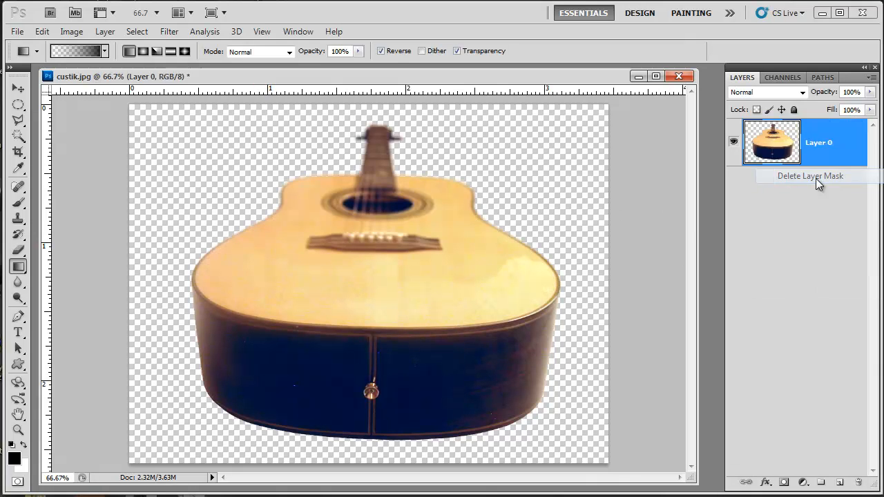
left_click(810, 176)
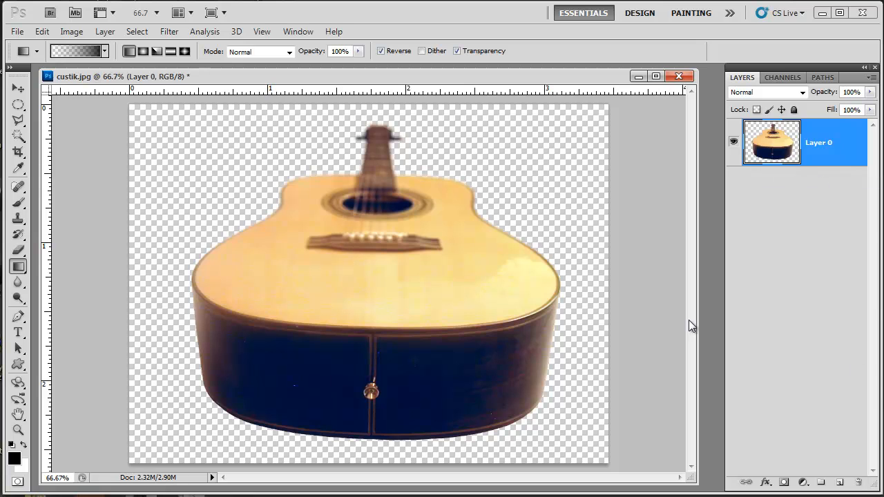
left_click(783, 483)
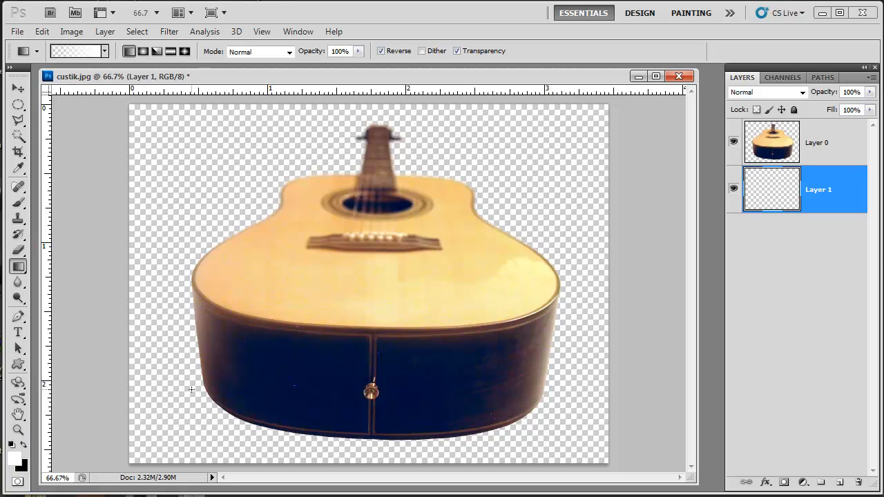
Bring up the Fill dialog (Shift+F5) for the new Layer 1.
key("shift+f5")
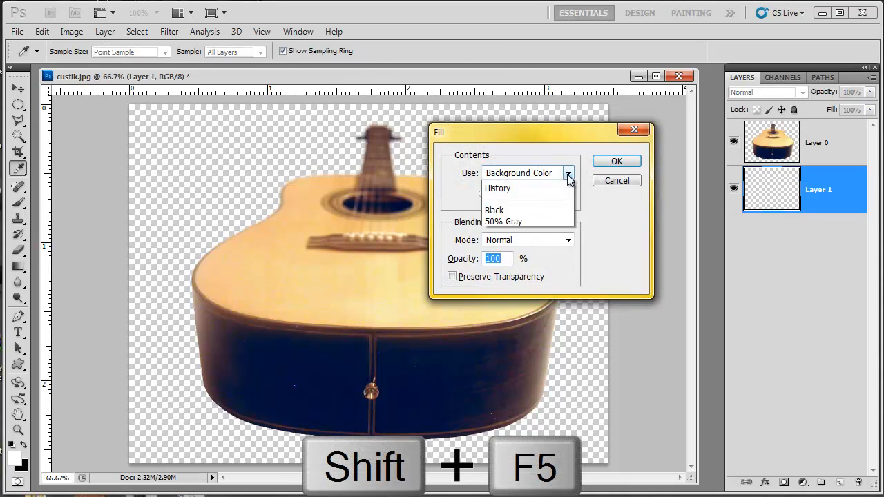